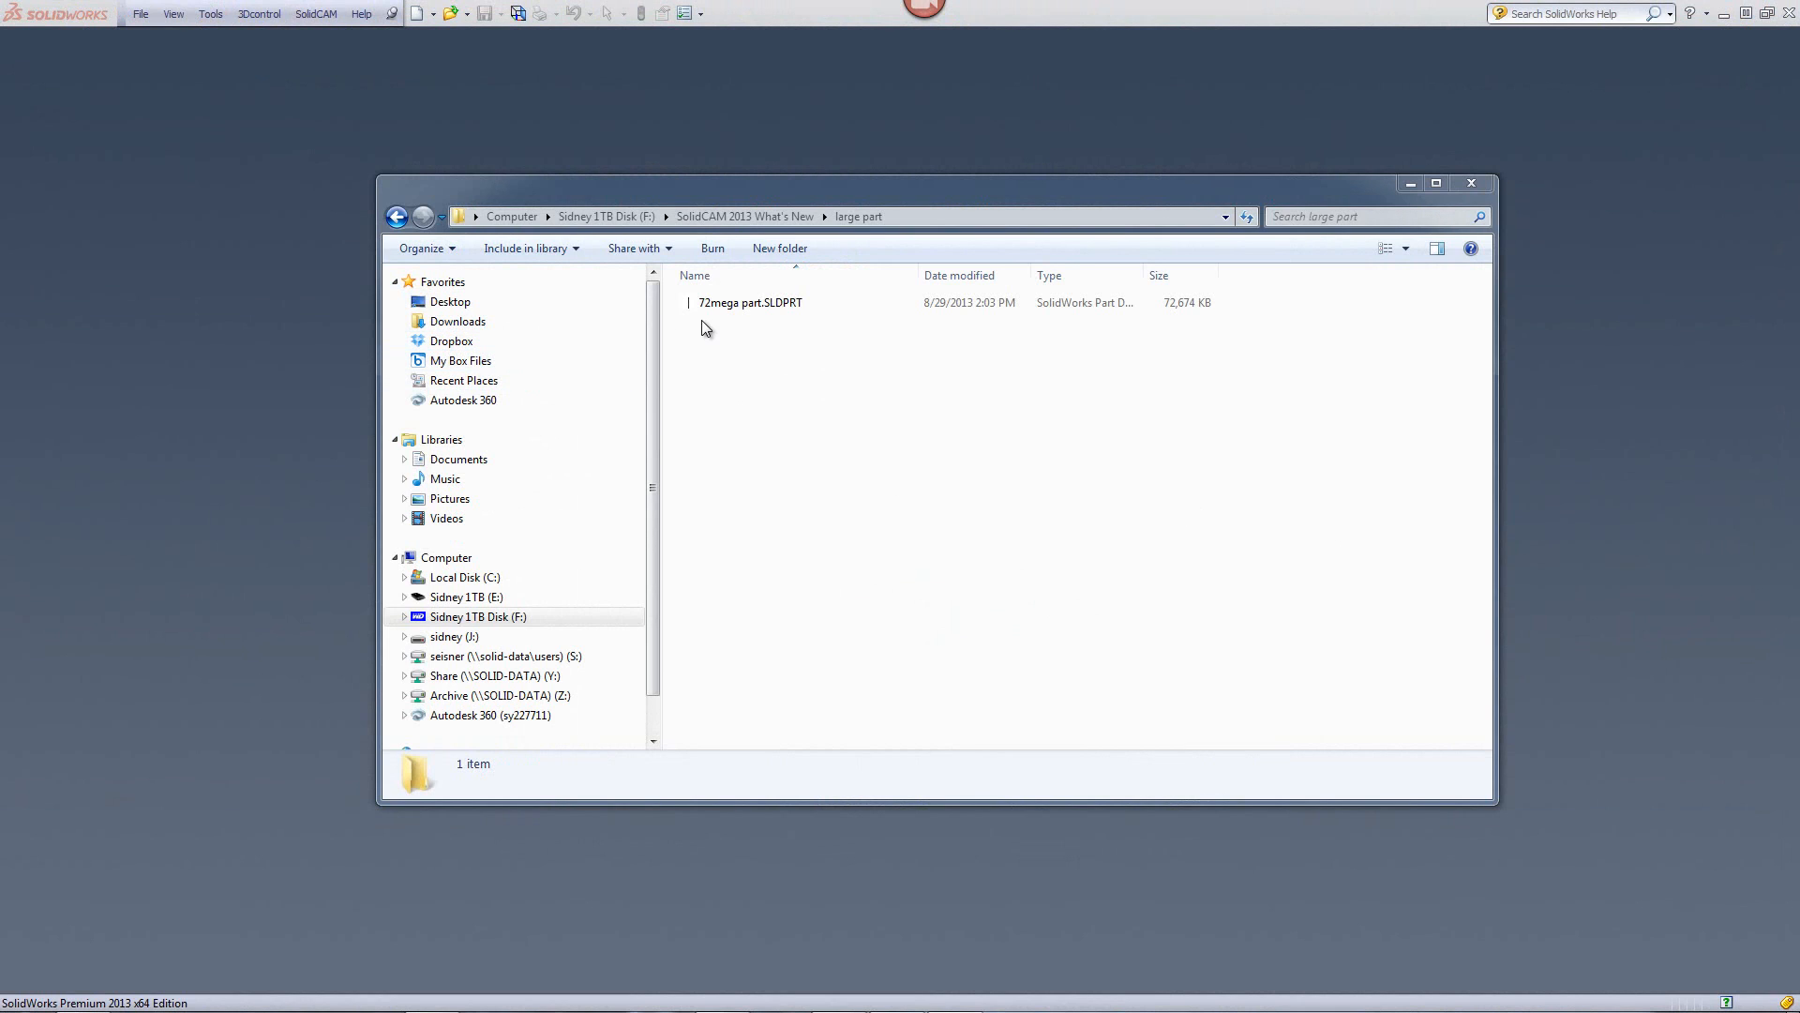
Open the 72mega part.SLDPRT mold model in SolidWorks
{"action": "left_click", "coordinate": [750, 302]}
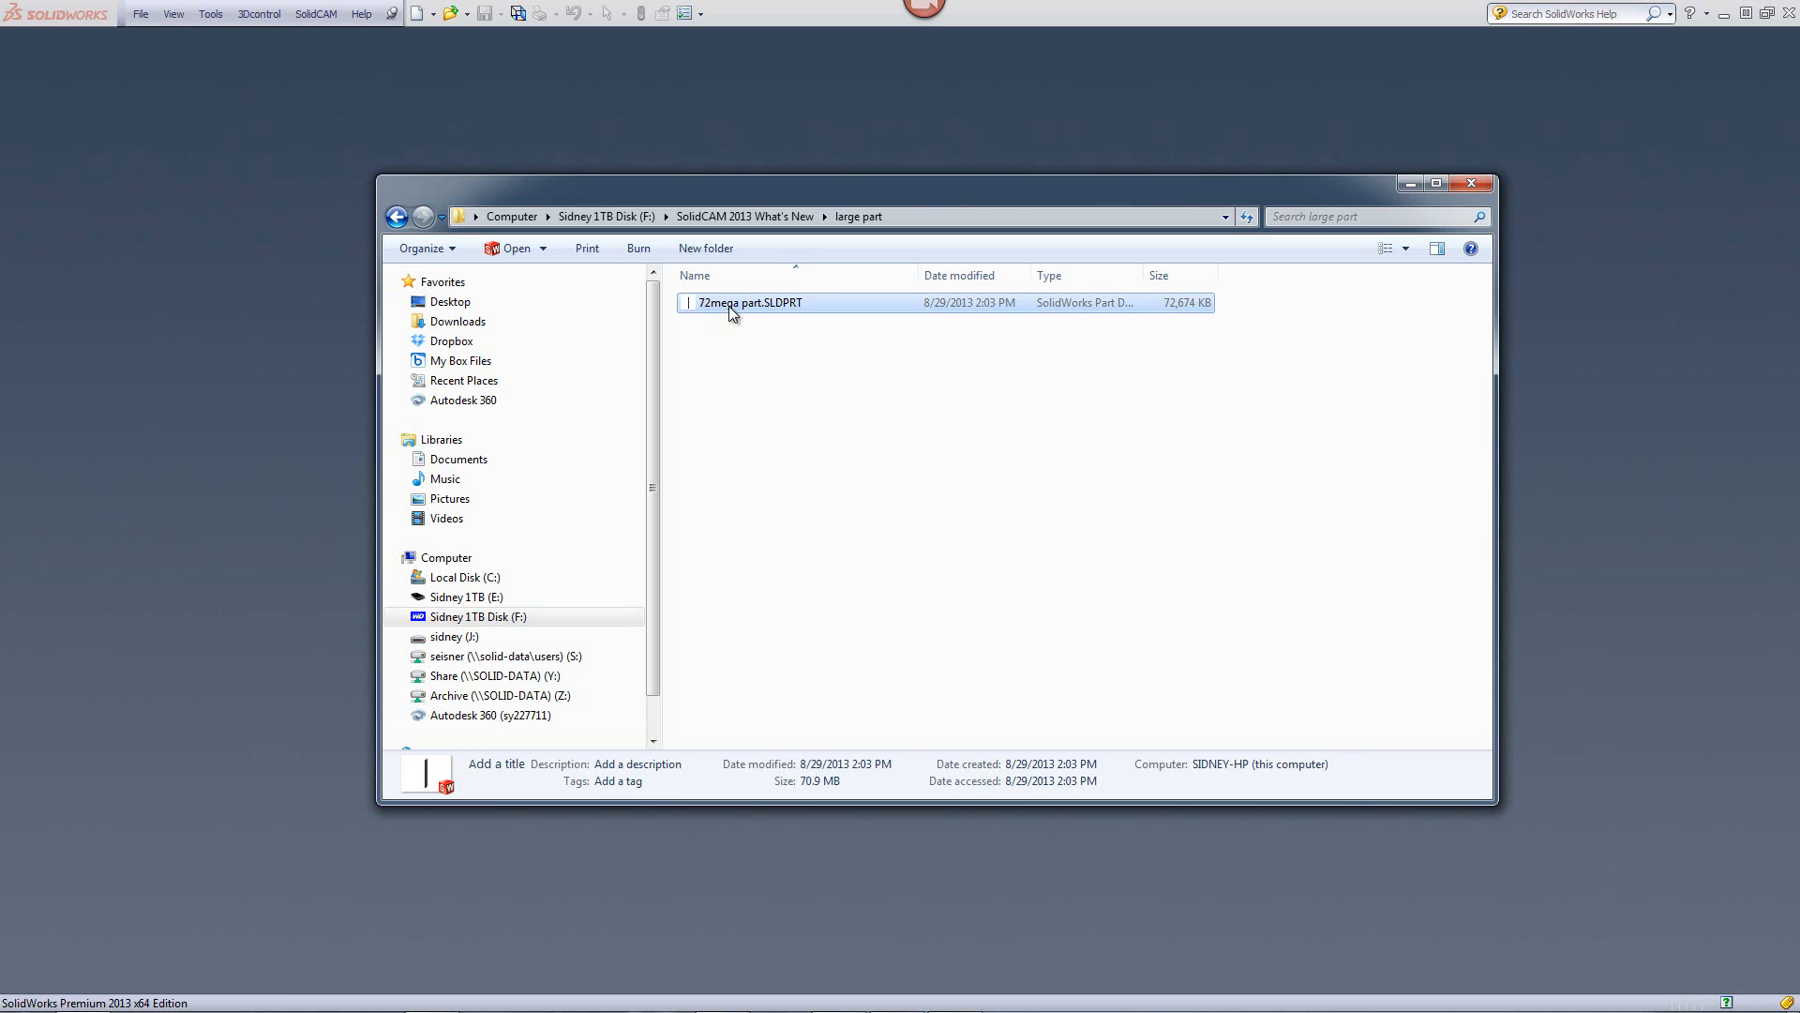
{"action": "mouse_move", "coordinate": [1212, 333]}
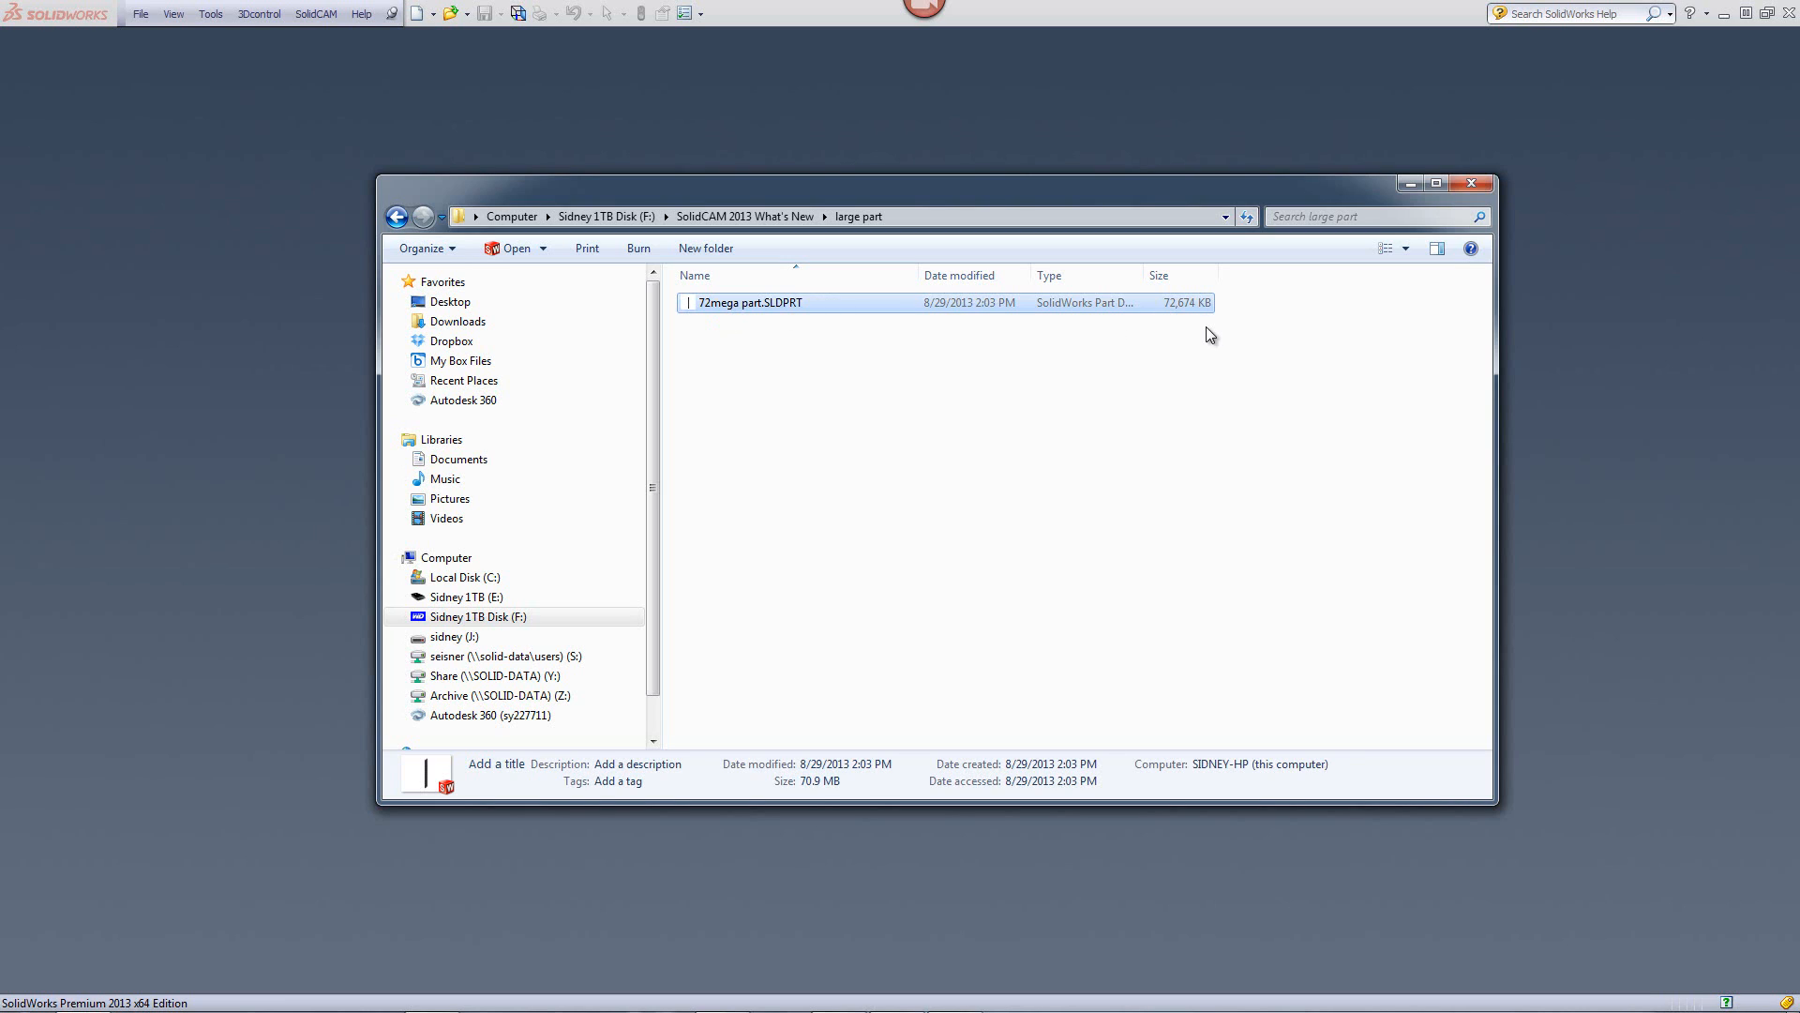
{"action": "mouse_move", "coordinate": [1185, 349]}
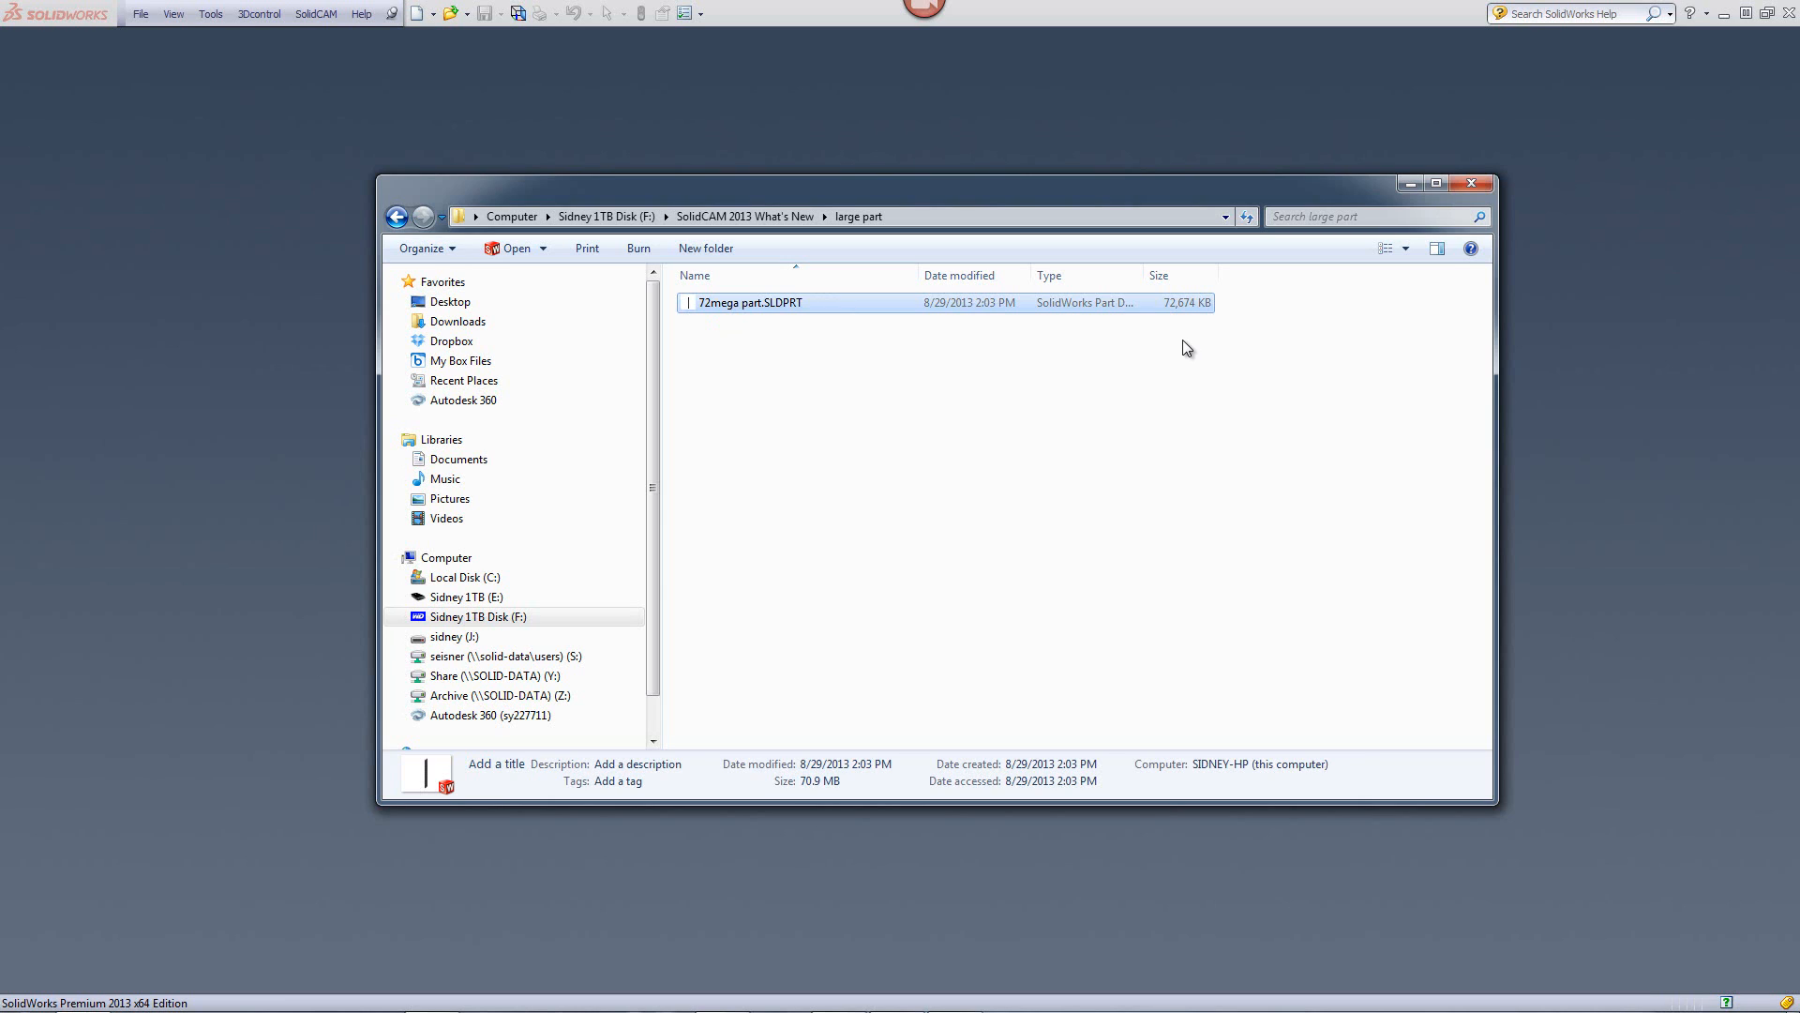
{"action": "mouse_move", "coordinate": [975, 375]}
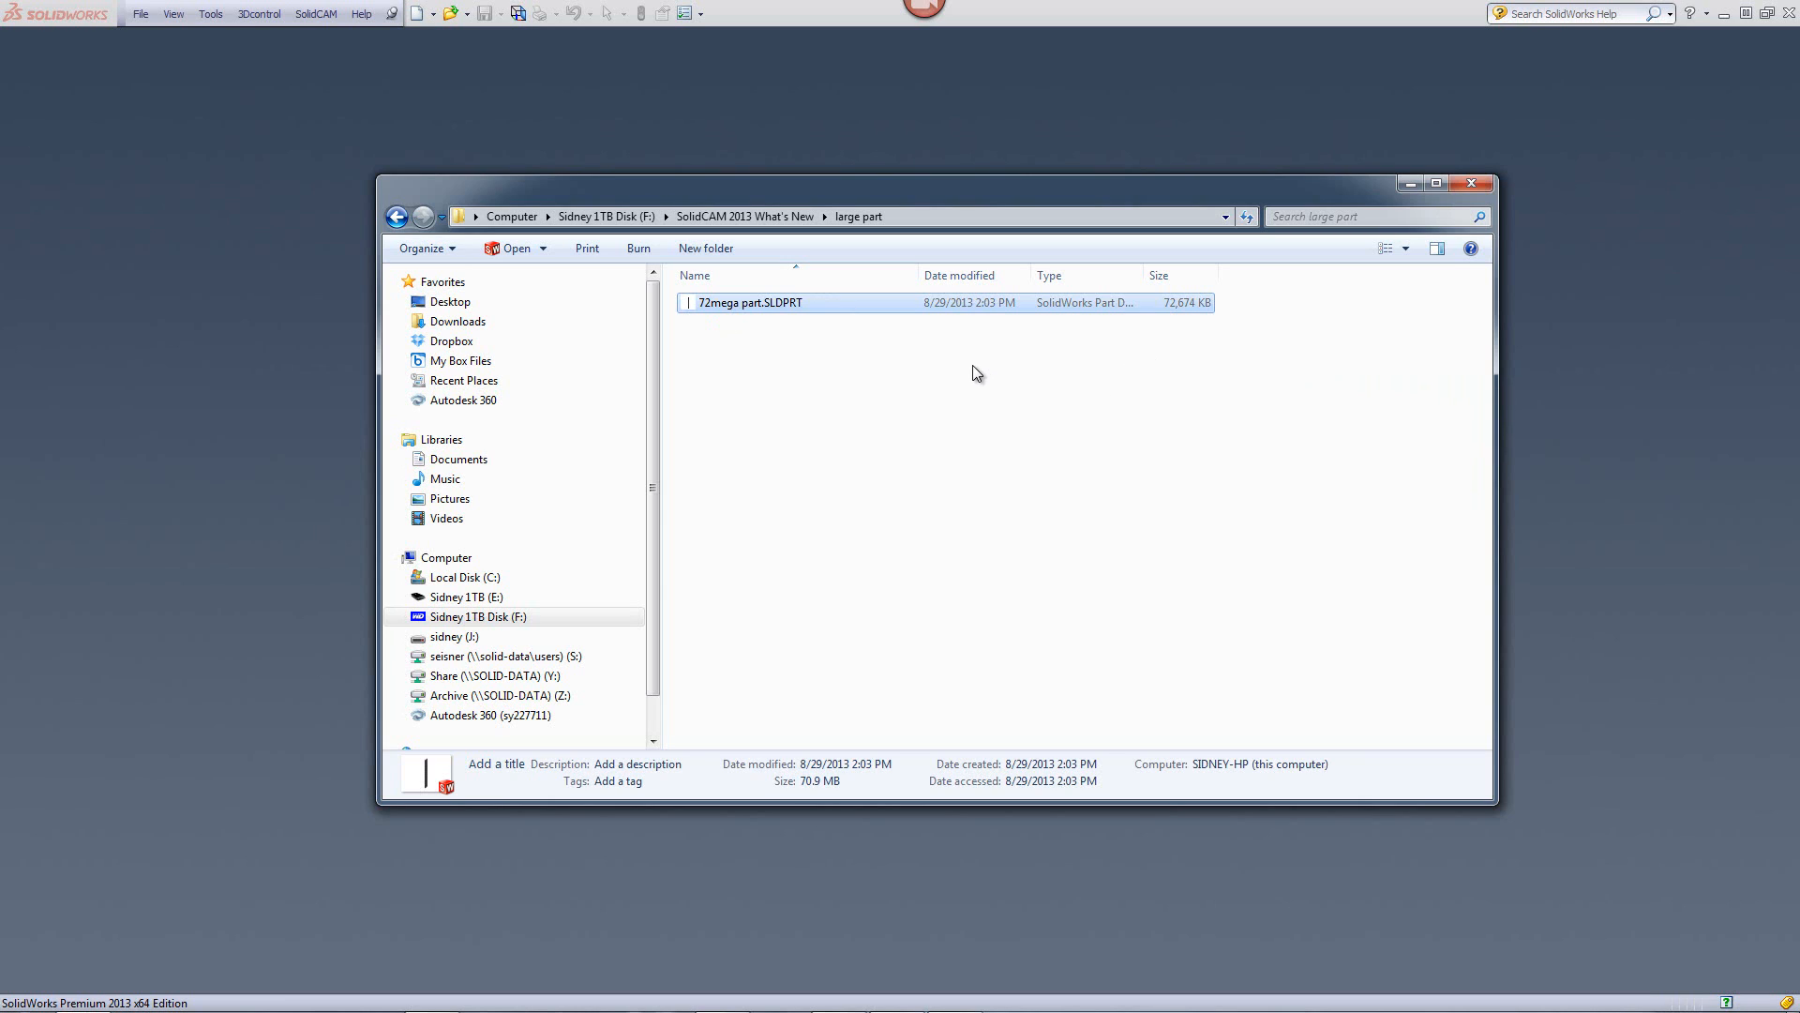
{"action": "mouse_move", "coordinate": [979, 313]}
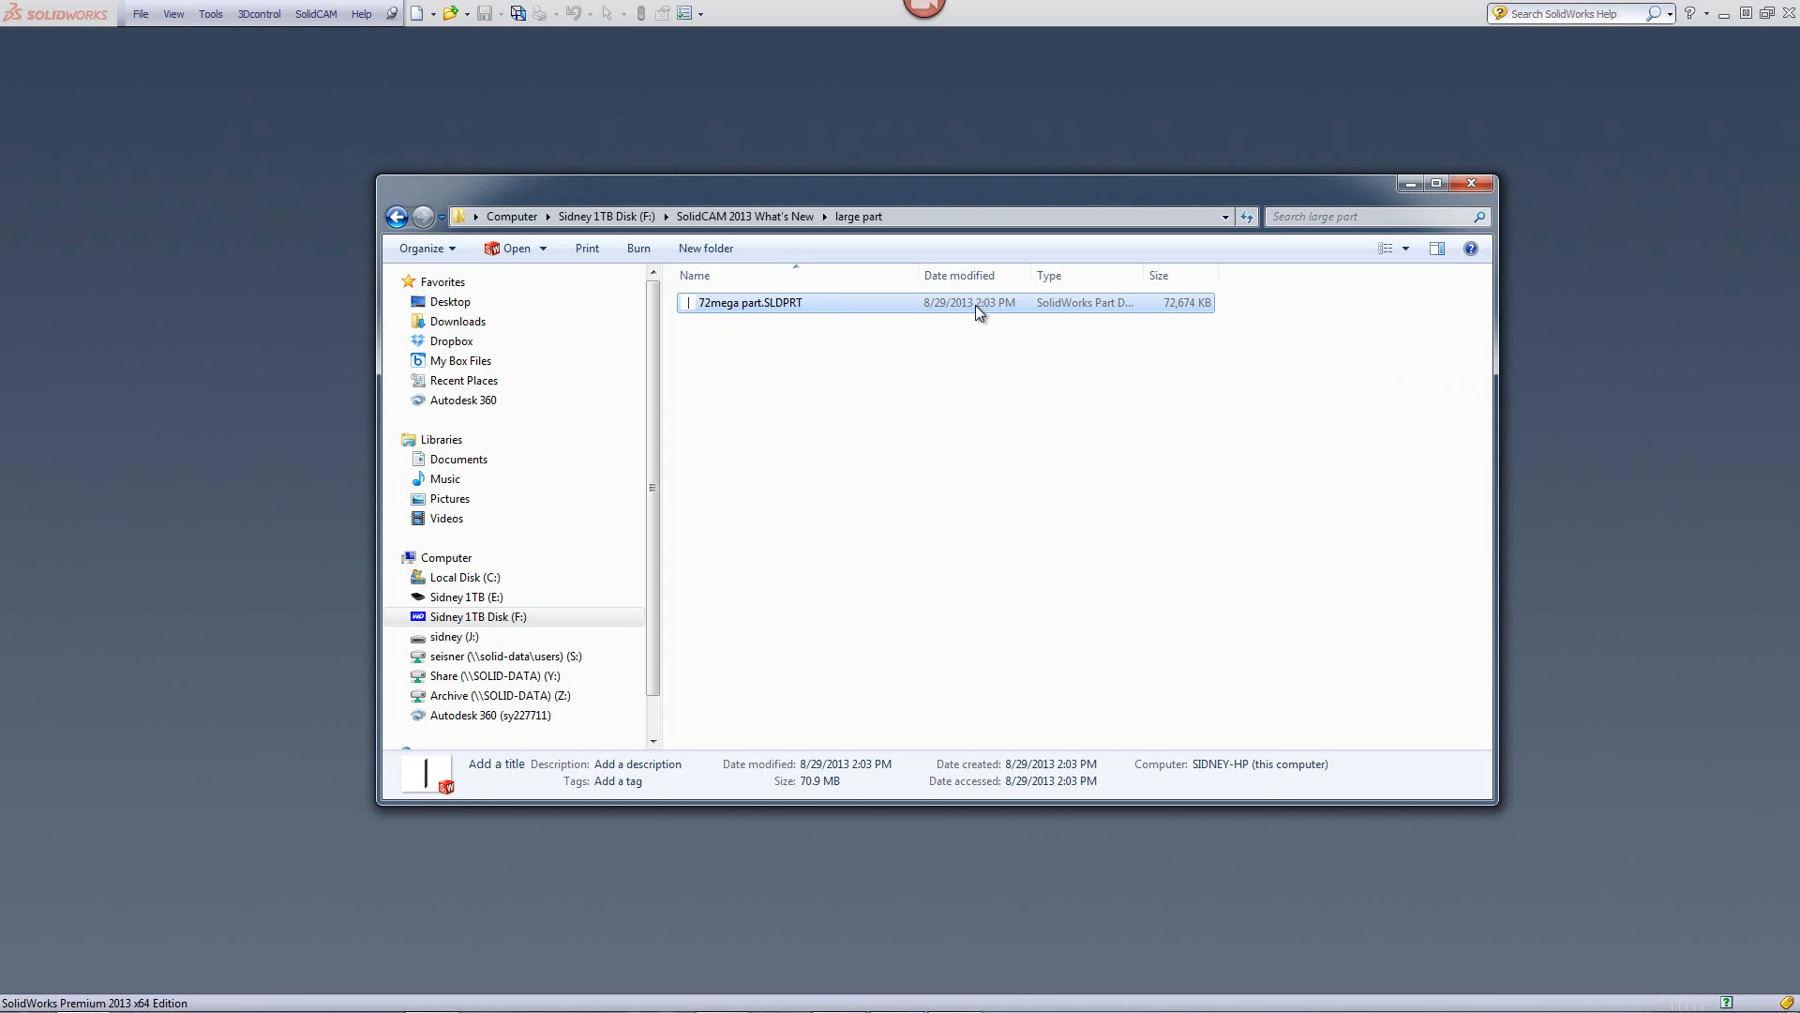
{"action": "double_click", "coordinate": [748, 302]}
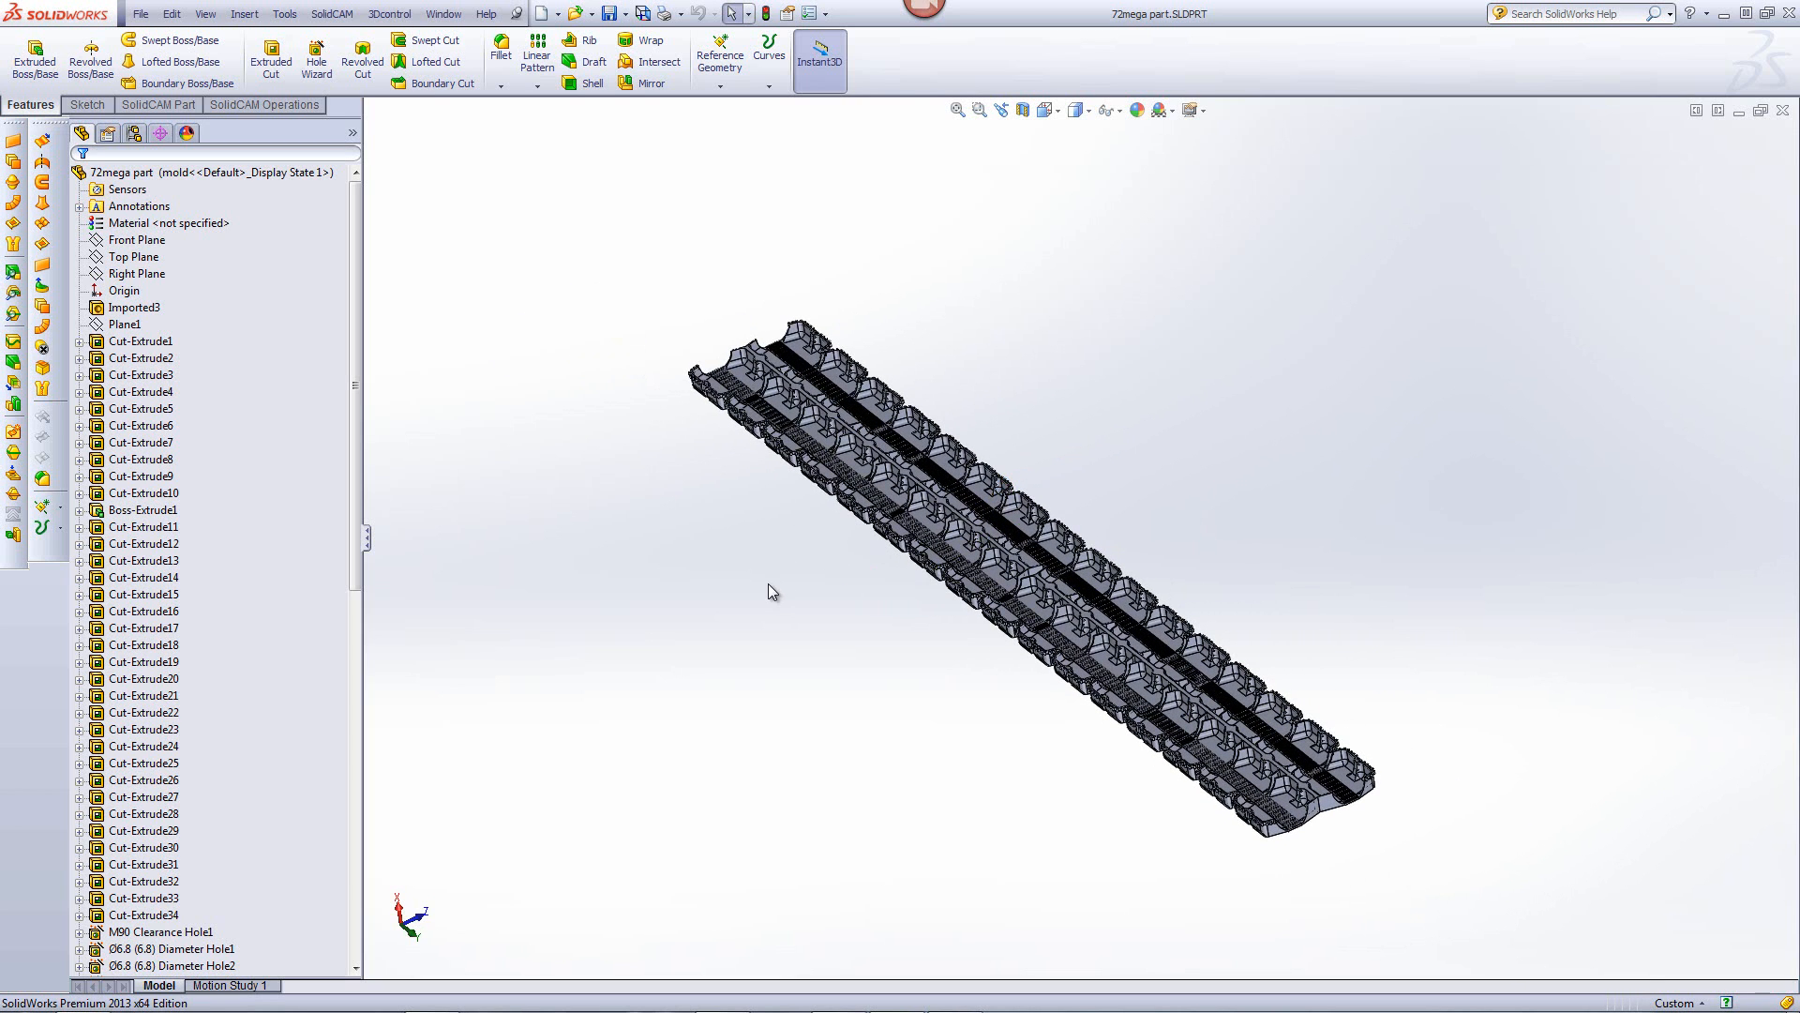
{"action": "mouse_move", "coordinate": [1050, 406]}
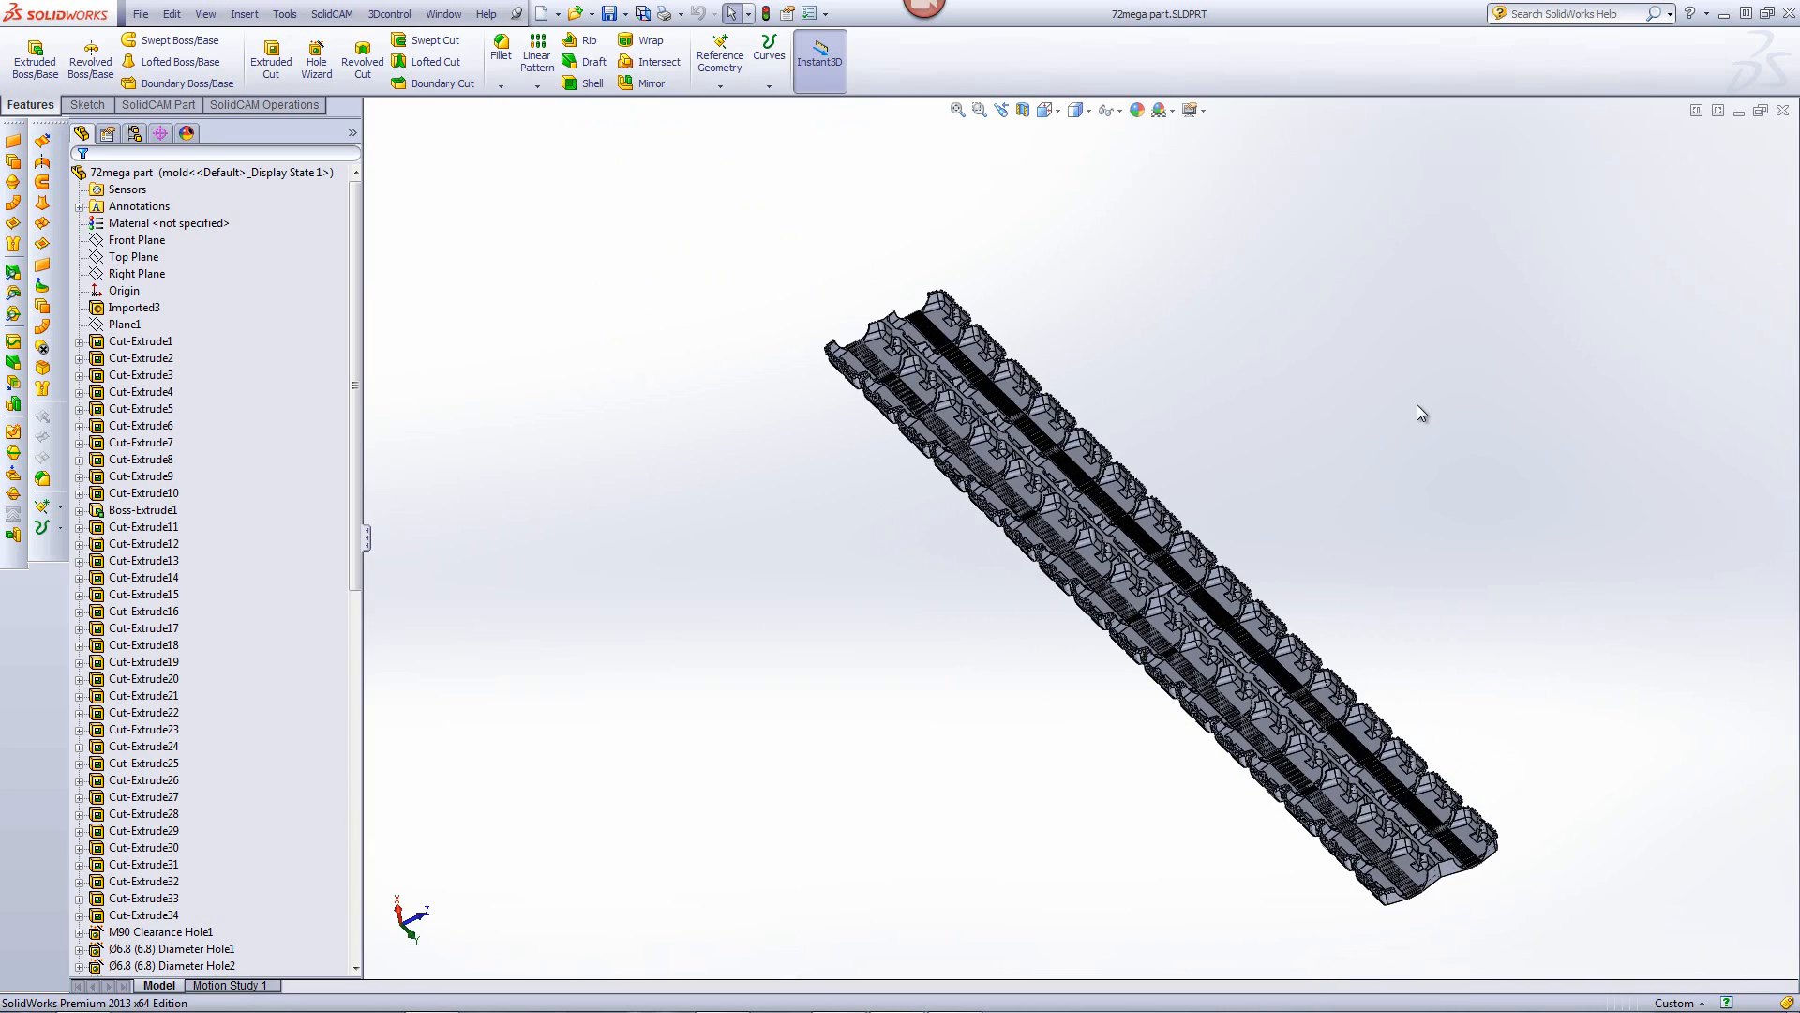
{"action": "mouse_move", "coordinate": [1348, 467]}
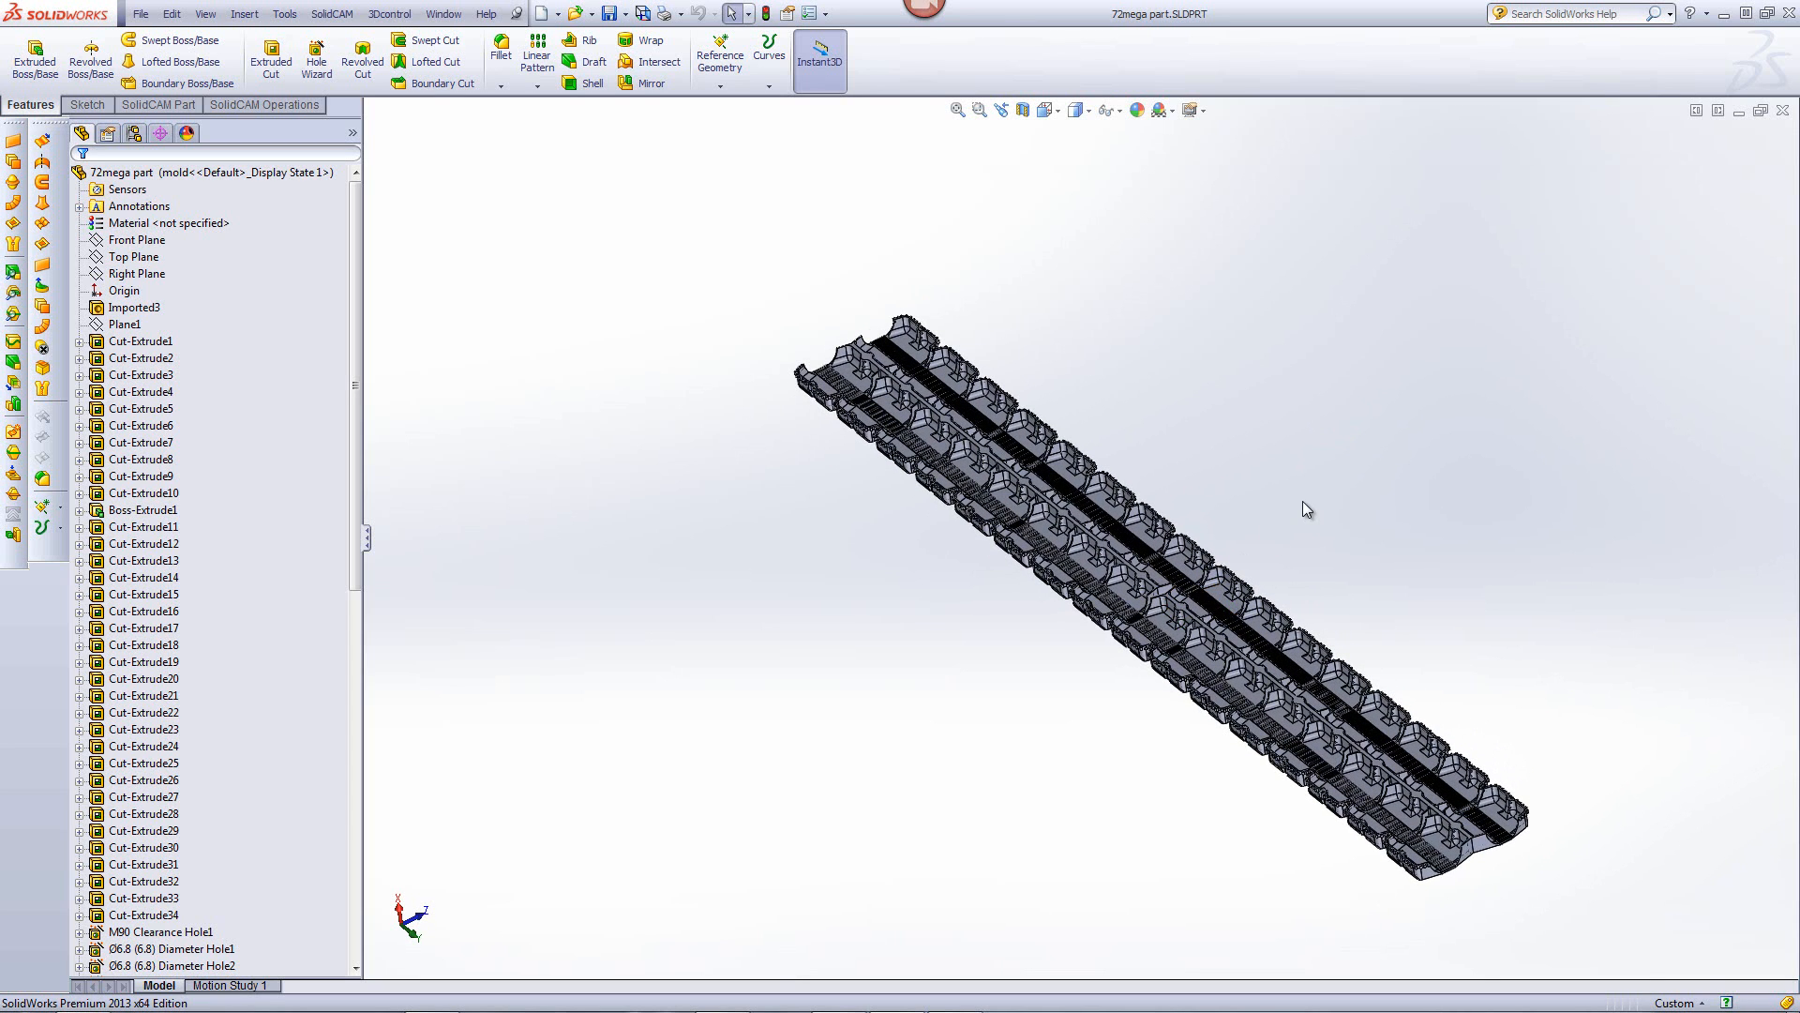
{"action": "mouse_move", "coordinate": [362, 60]}
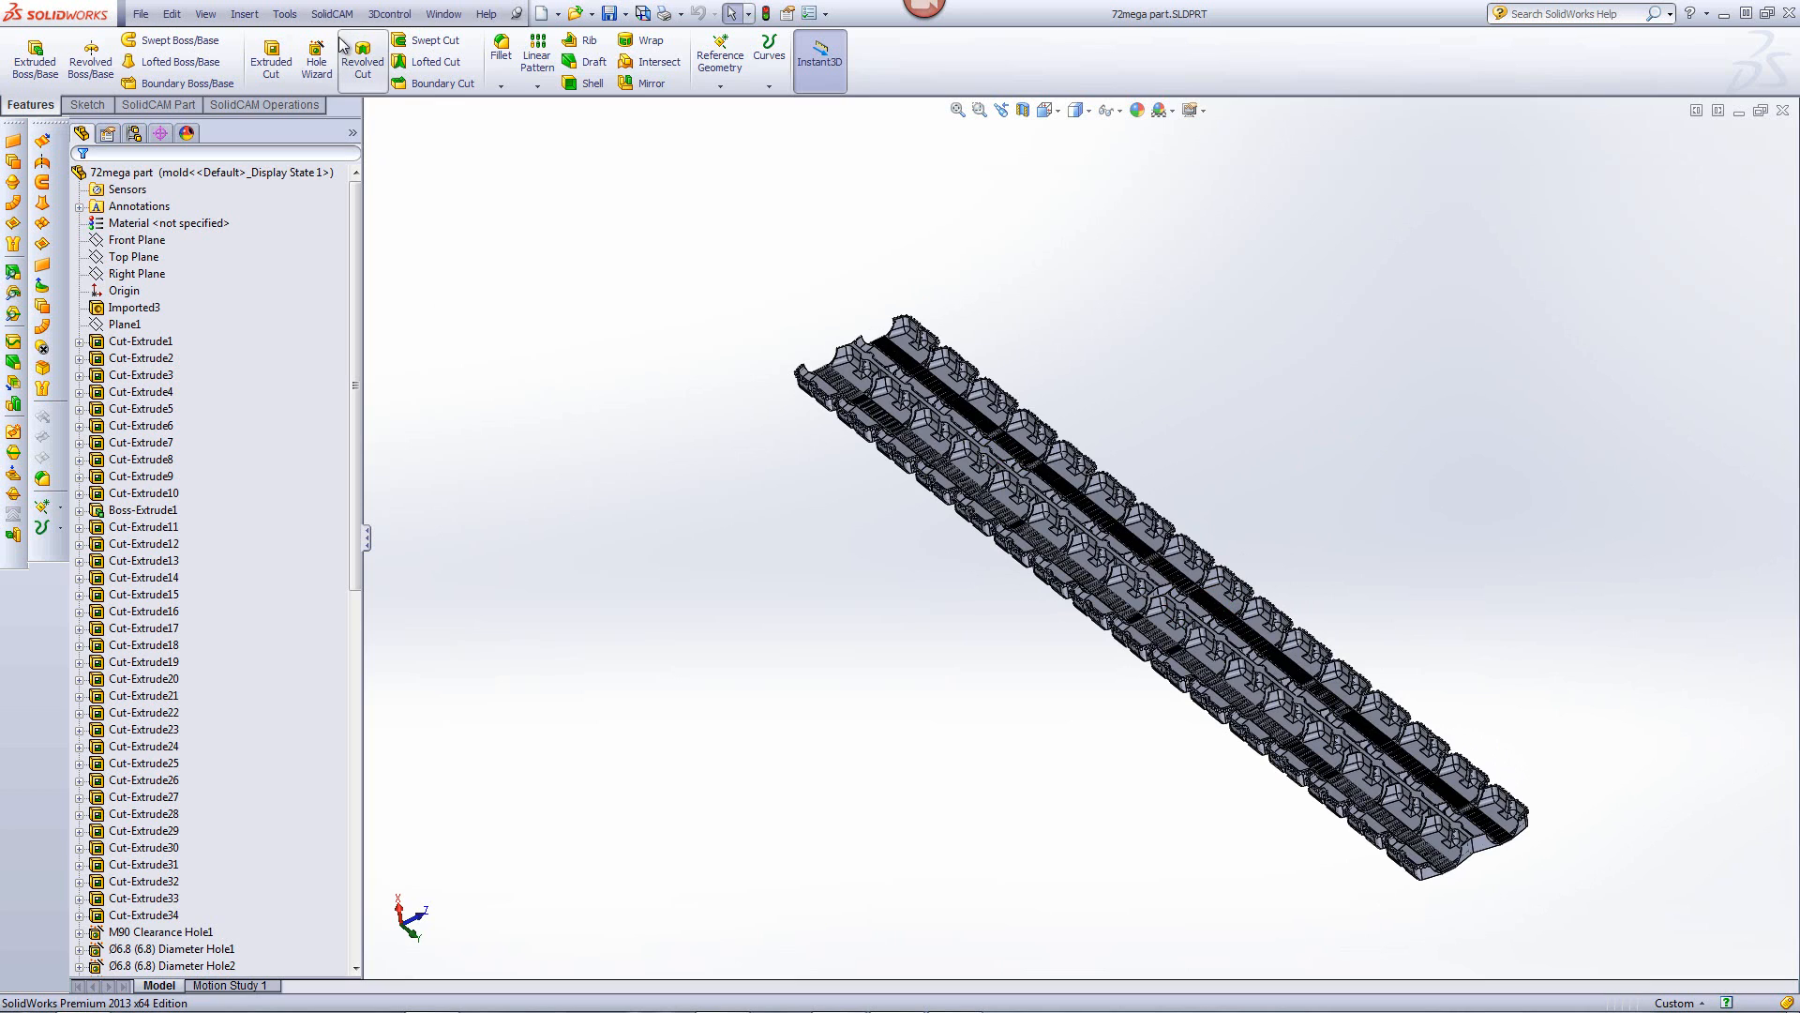
Create a new external, metric milling CAM-Part named 72mega part
{"action": "left_click", "coordinate": [332, 13]}
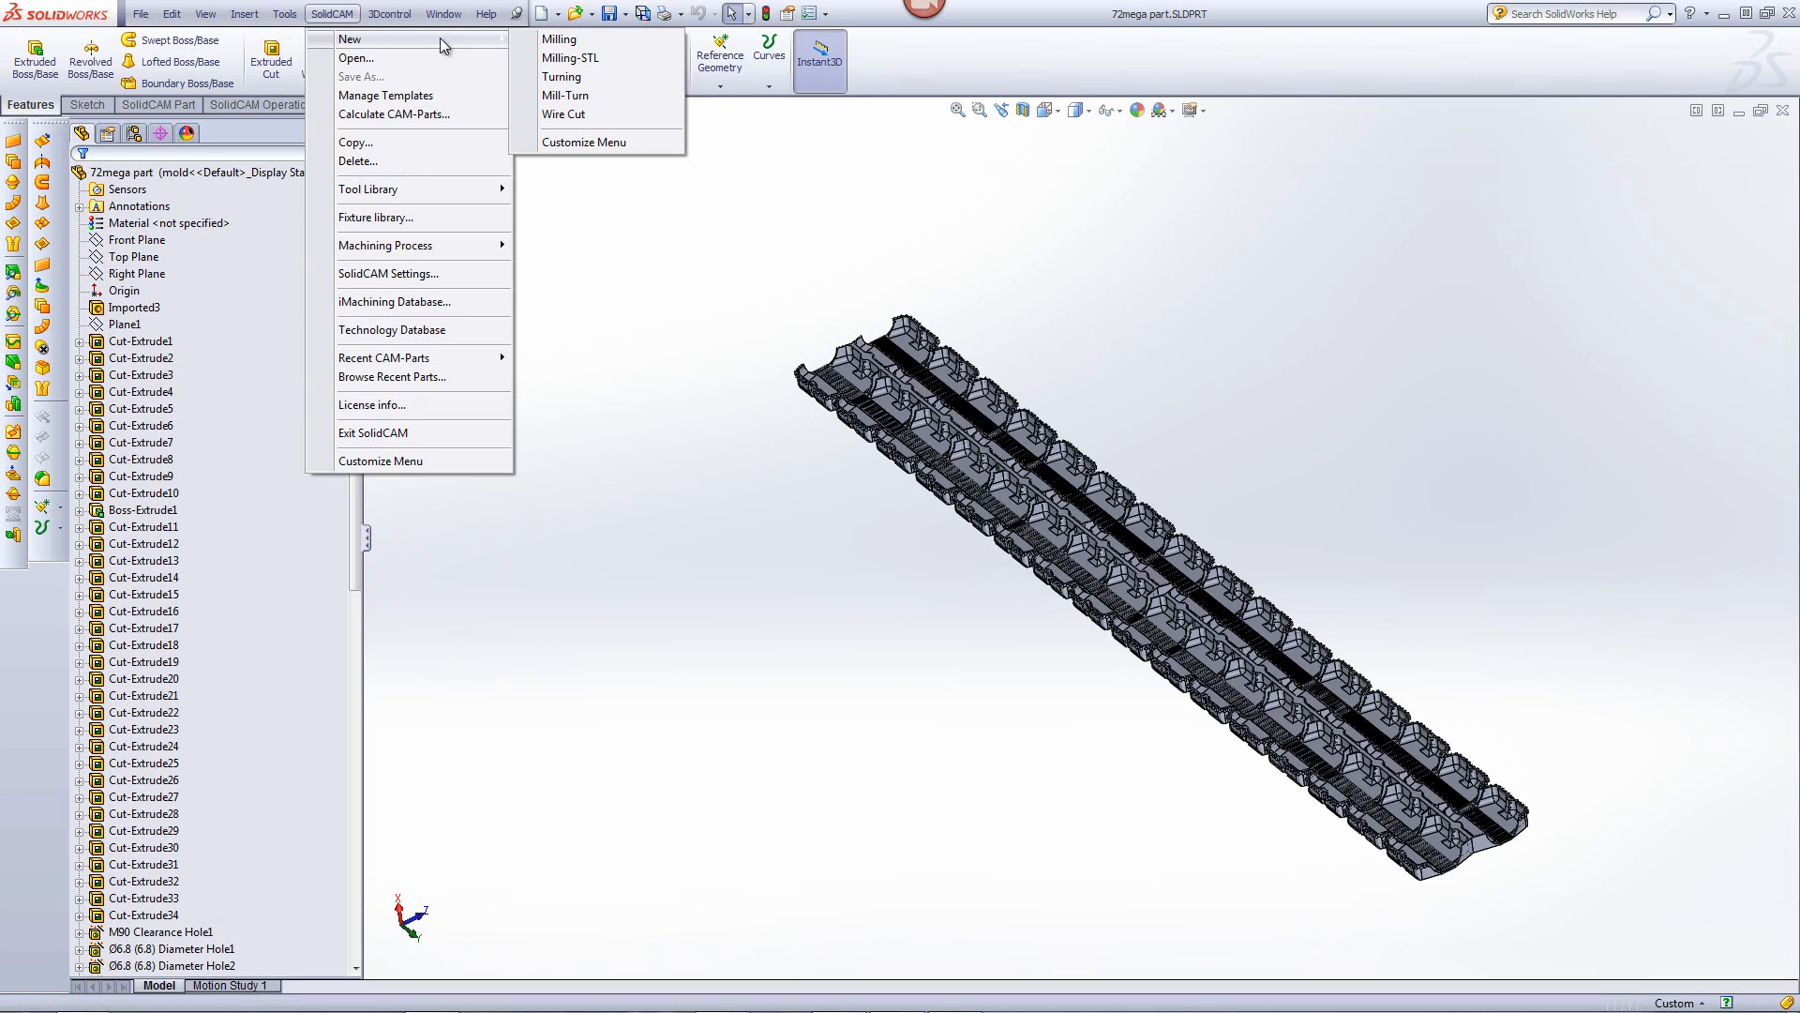
{"action": "left_click", "coordinate": [558, 39]}
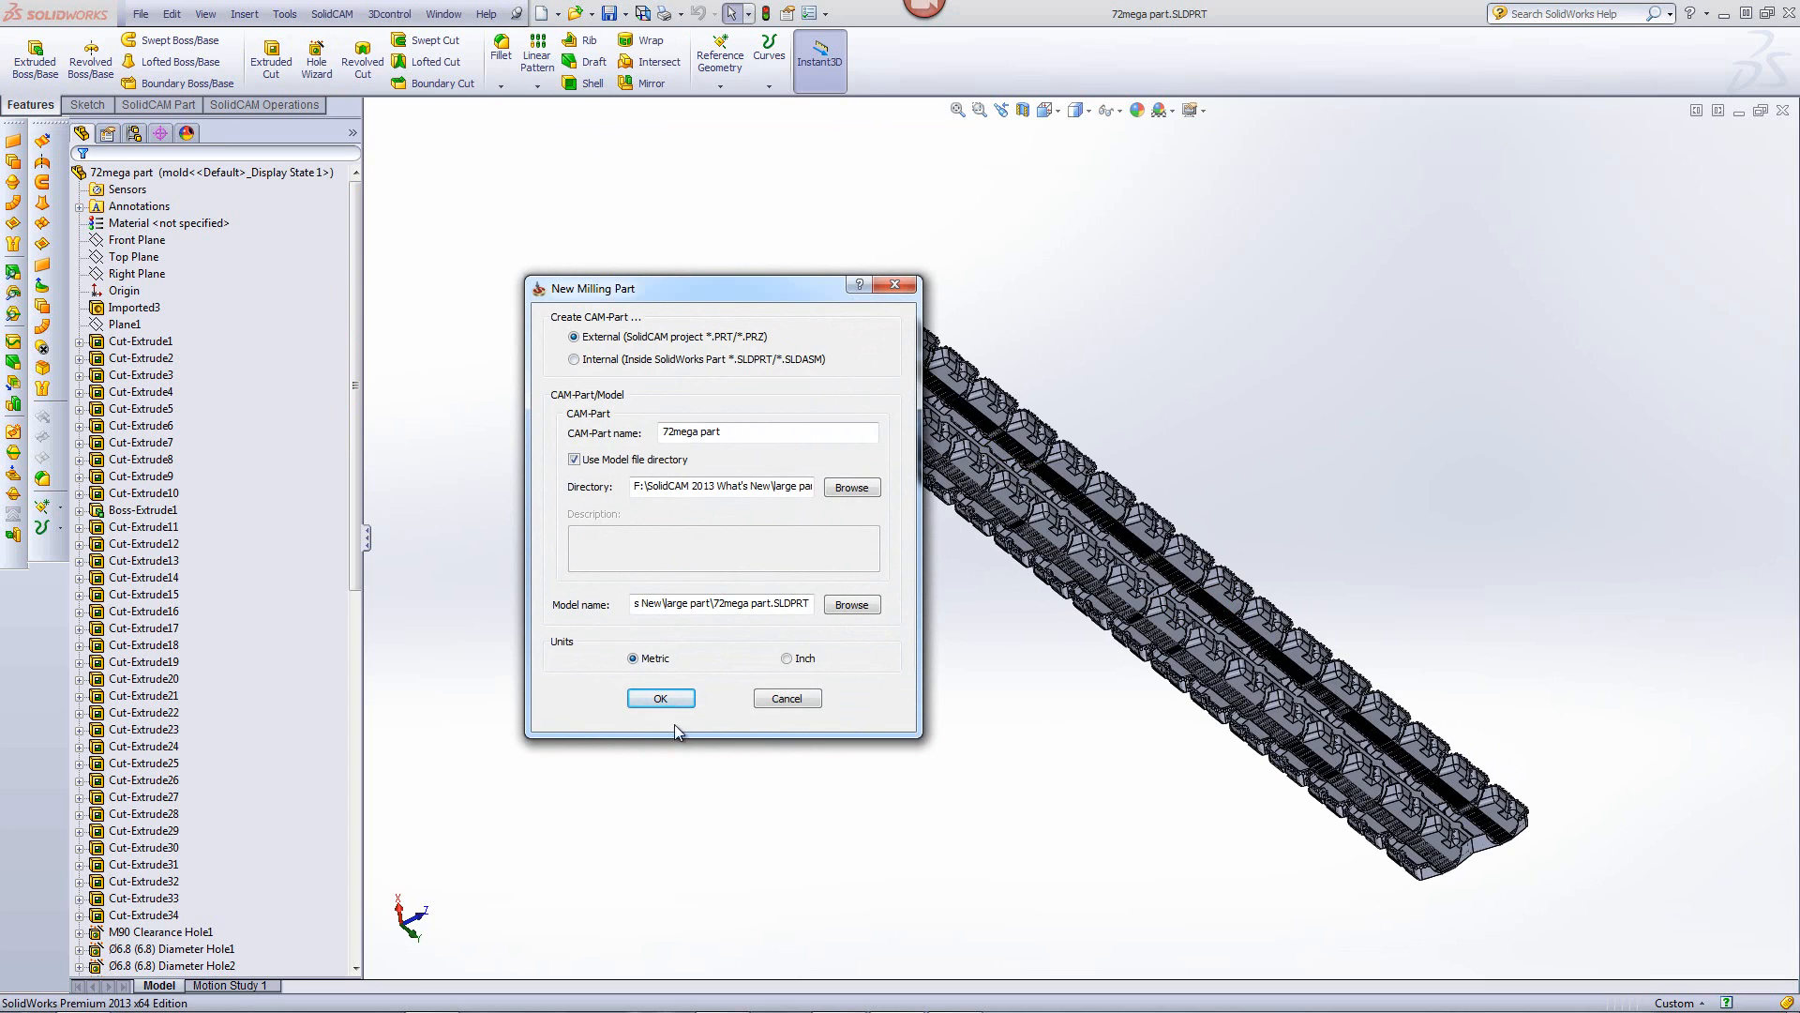
{"action": "left_click", "coordinate": [660, 698]}
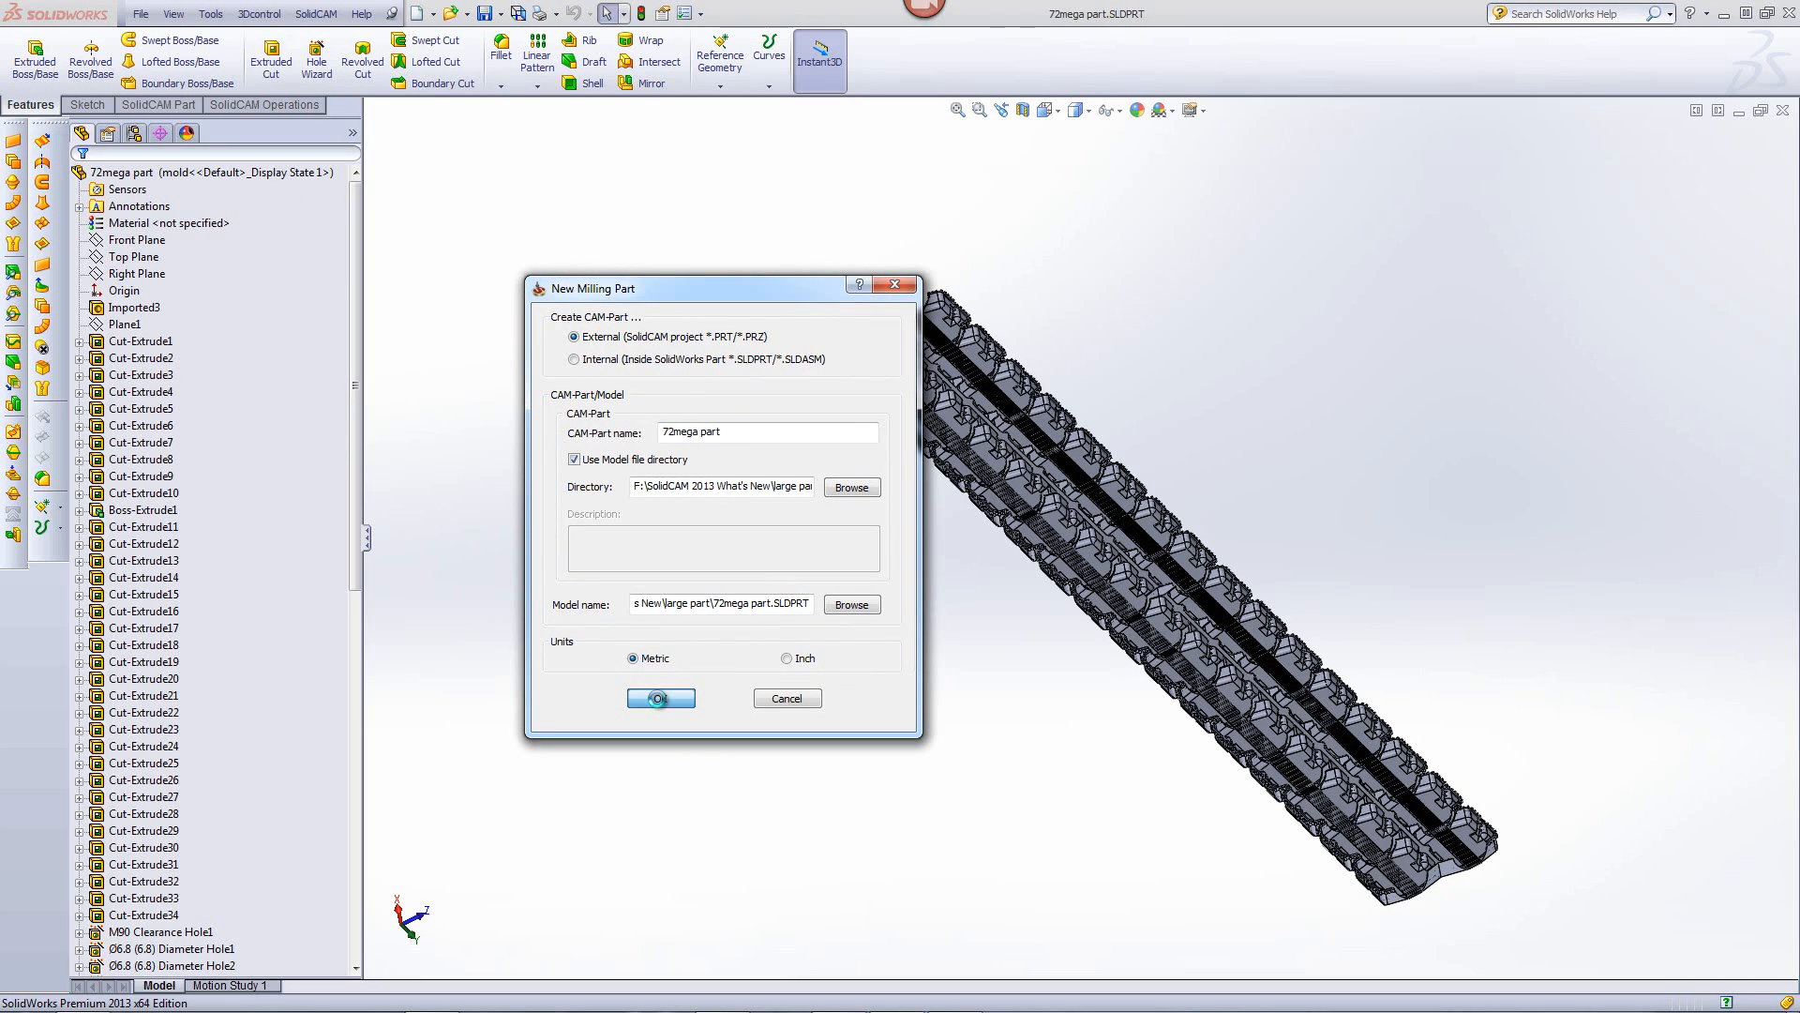
{"action": "left_click", "coordinate": [660, 698]}
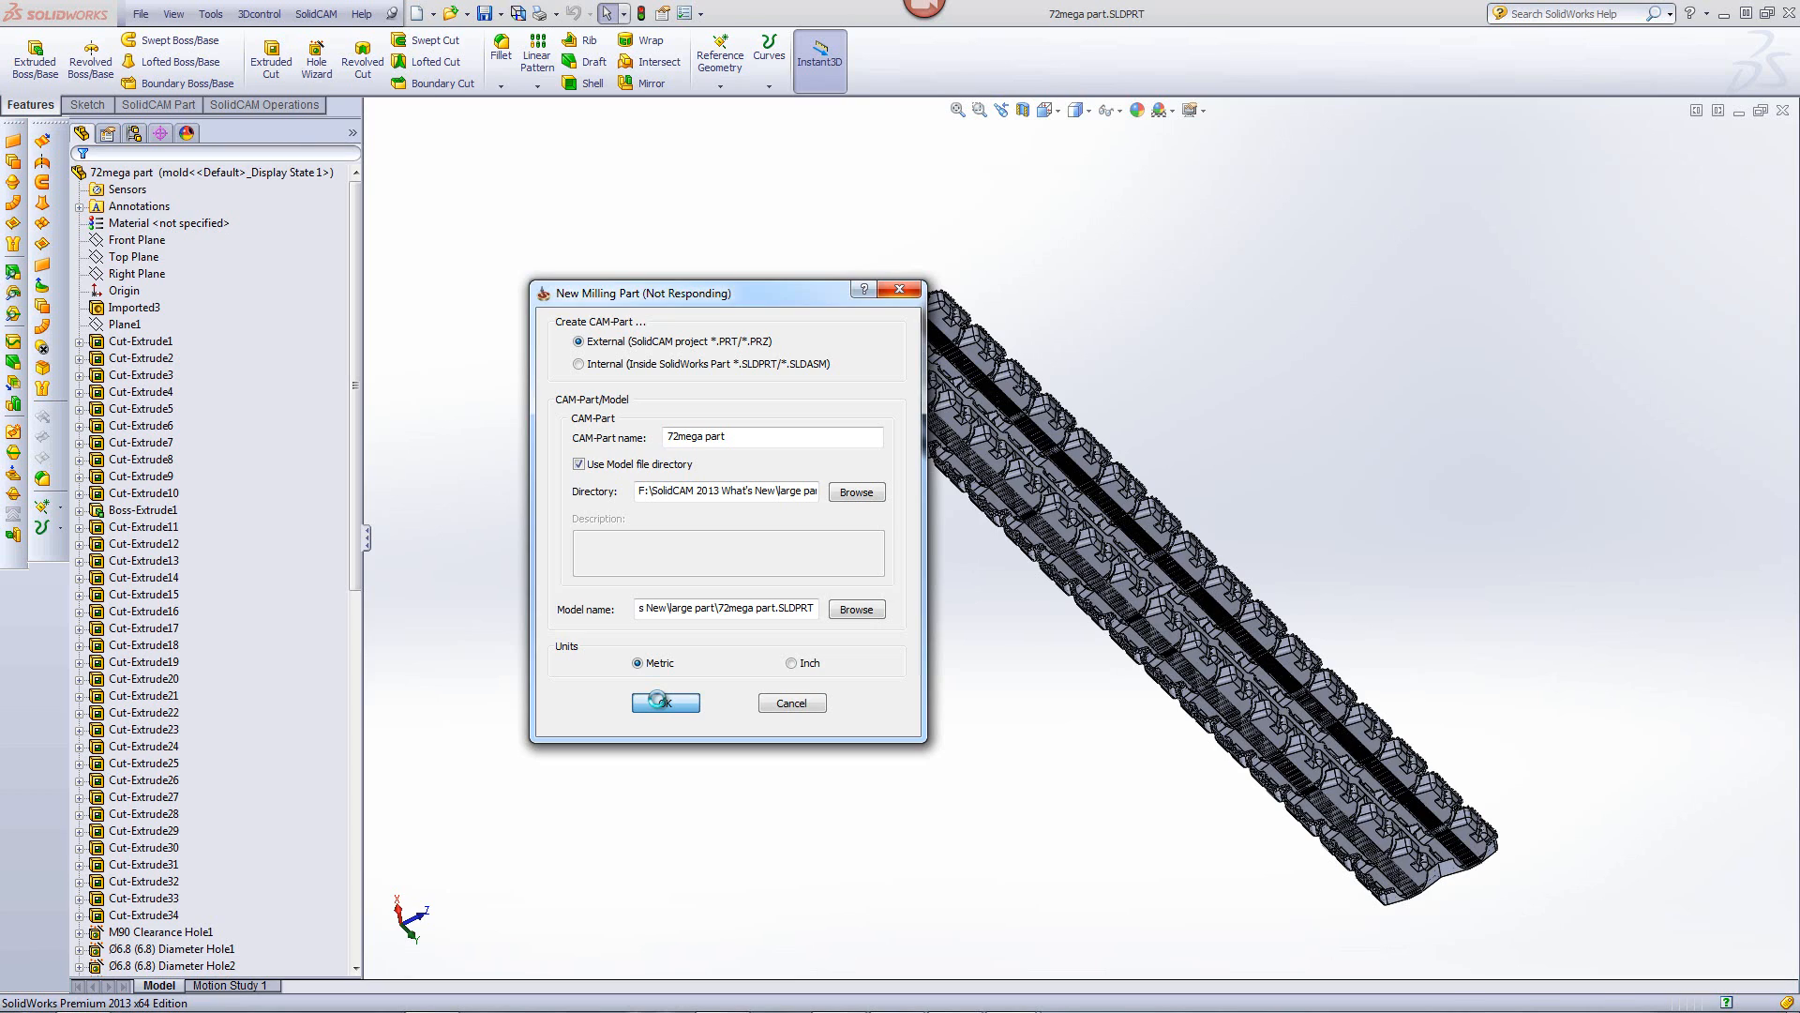
Pick a face of the mold part to define the machine coordinate system
{"action": "left_click", "coordinate": [664, 701]}
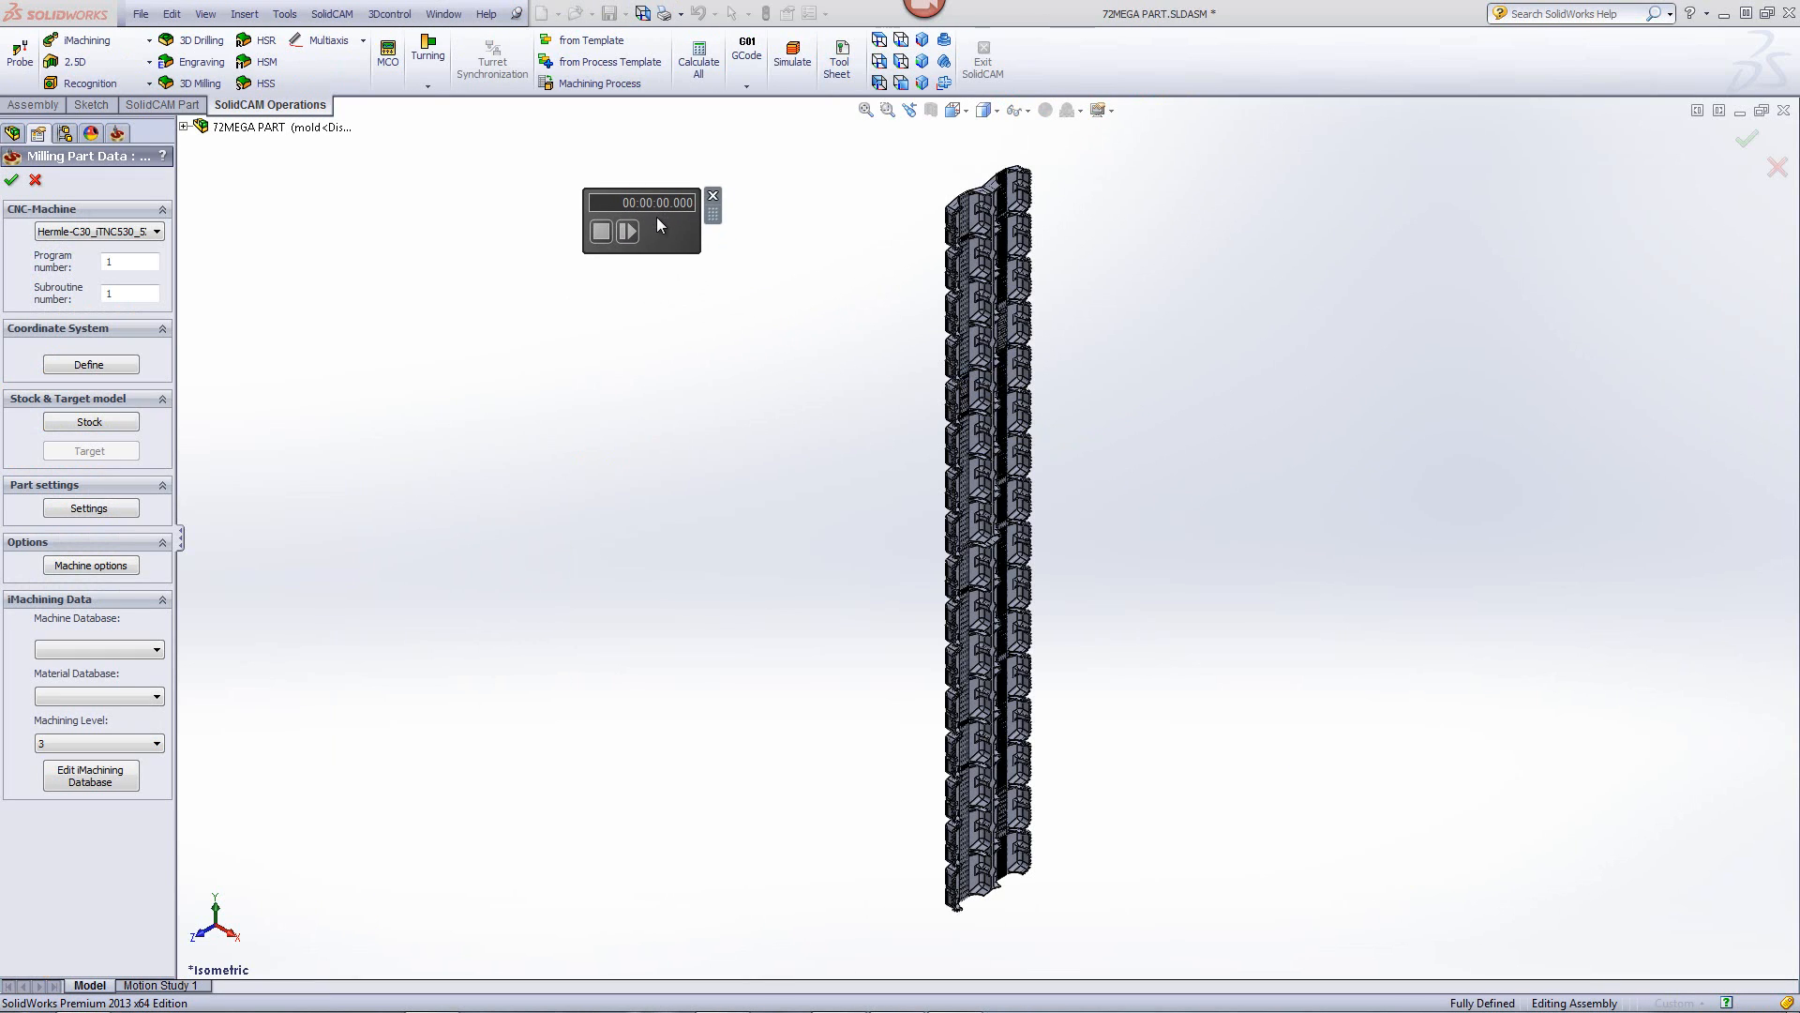
{"action": "left_click_drag", "start_coordinate": [643, 202], "coordinate": [740, 145]}
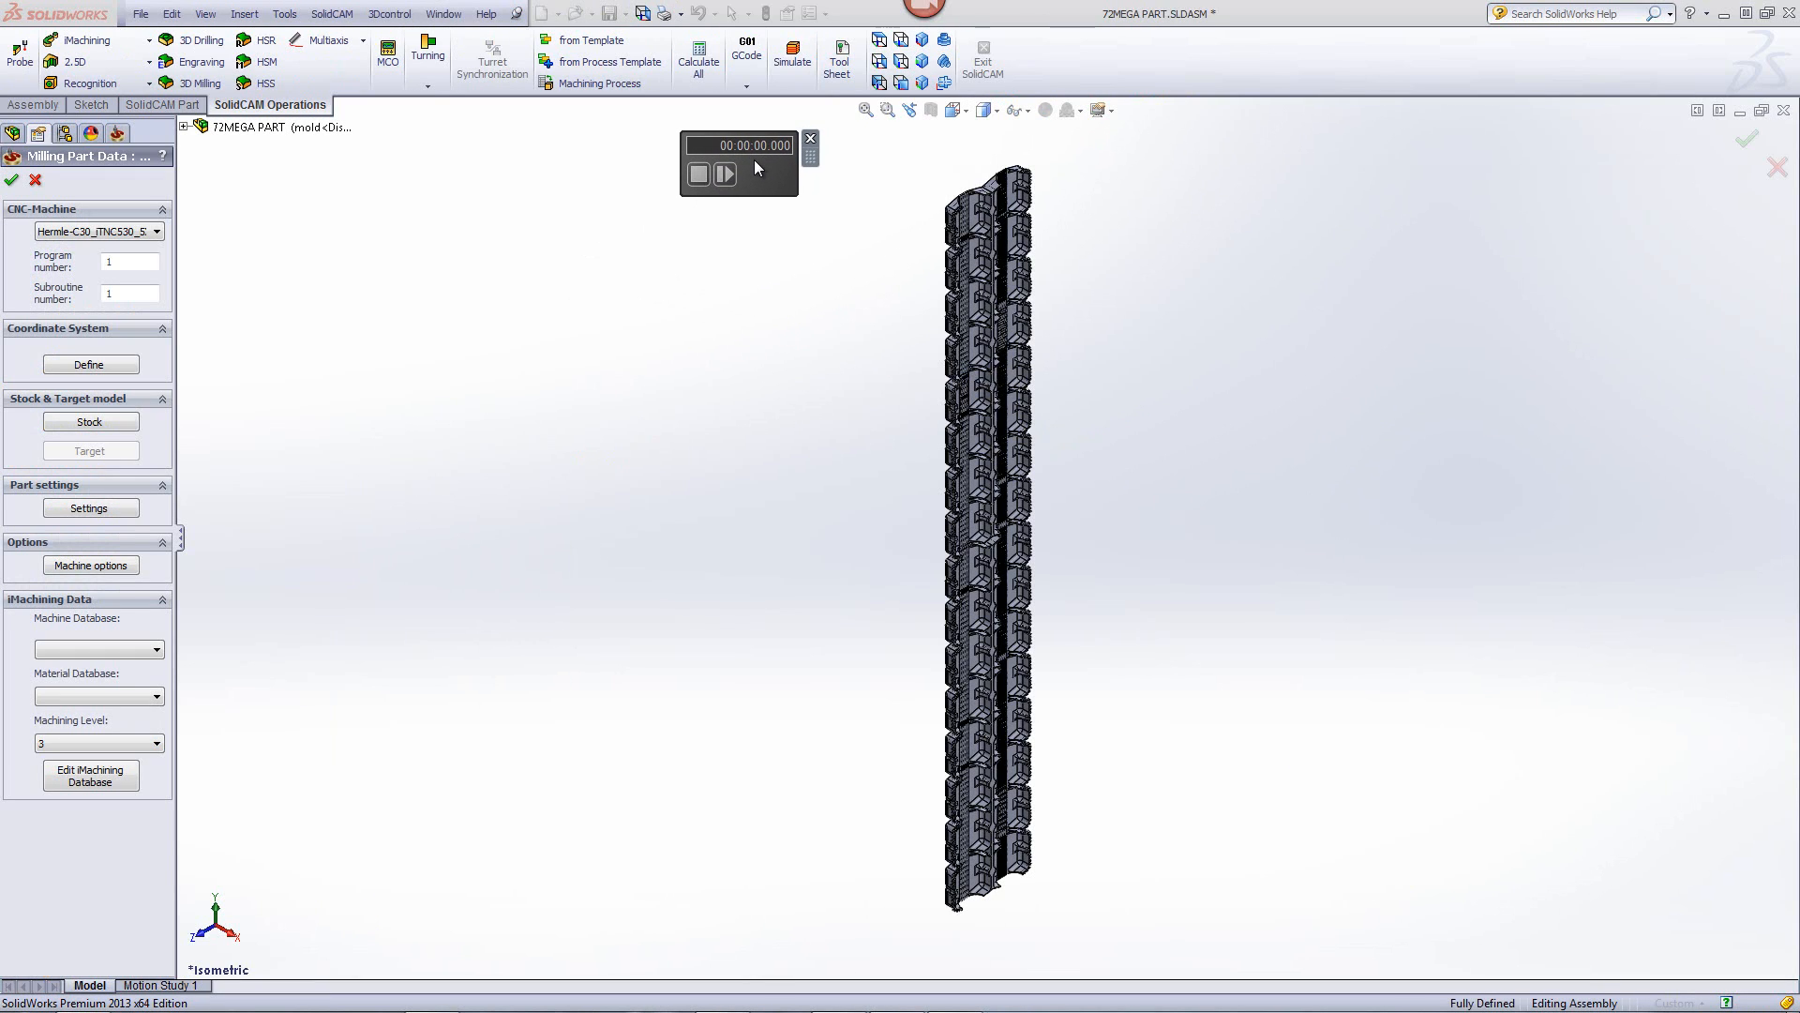
{"action": "mouse_move", "coordinate": [833, 367]}
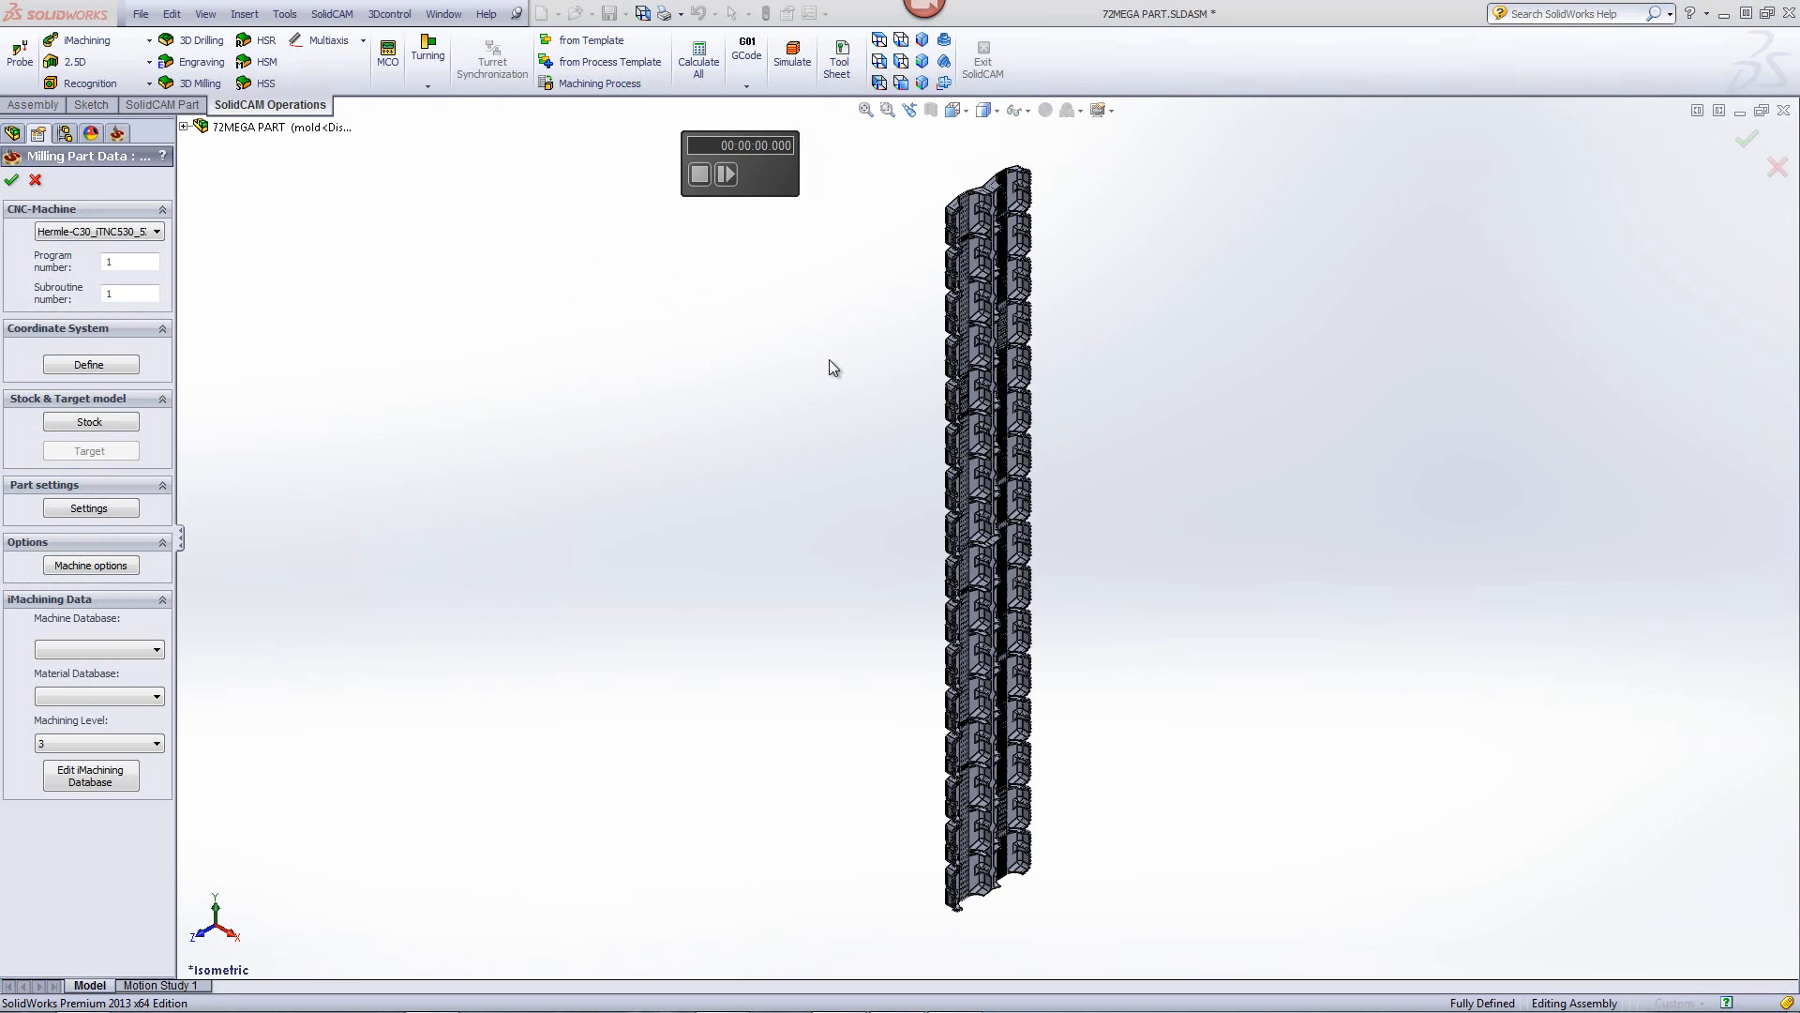
{"action": "mouse_move", "coordinate": [422, 318]}
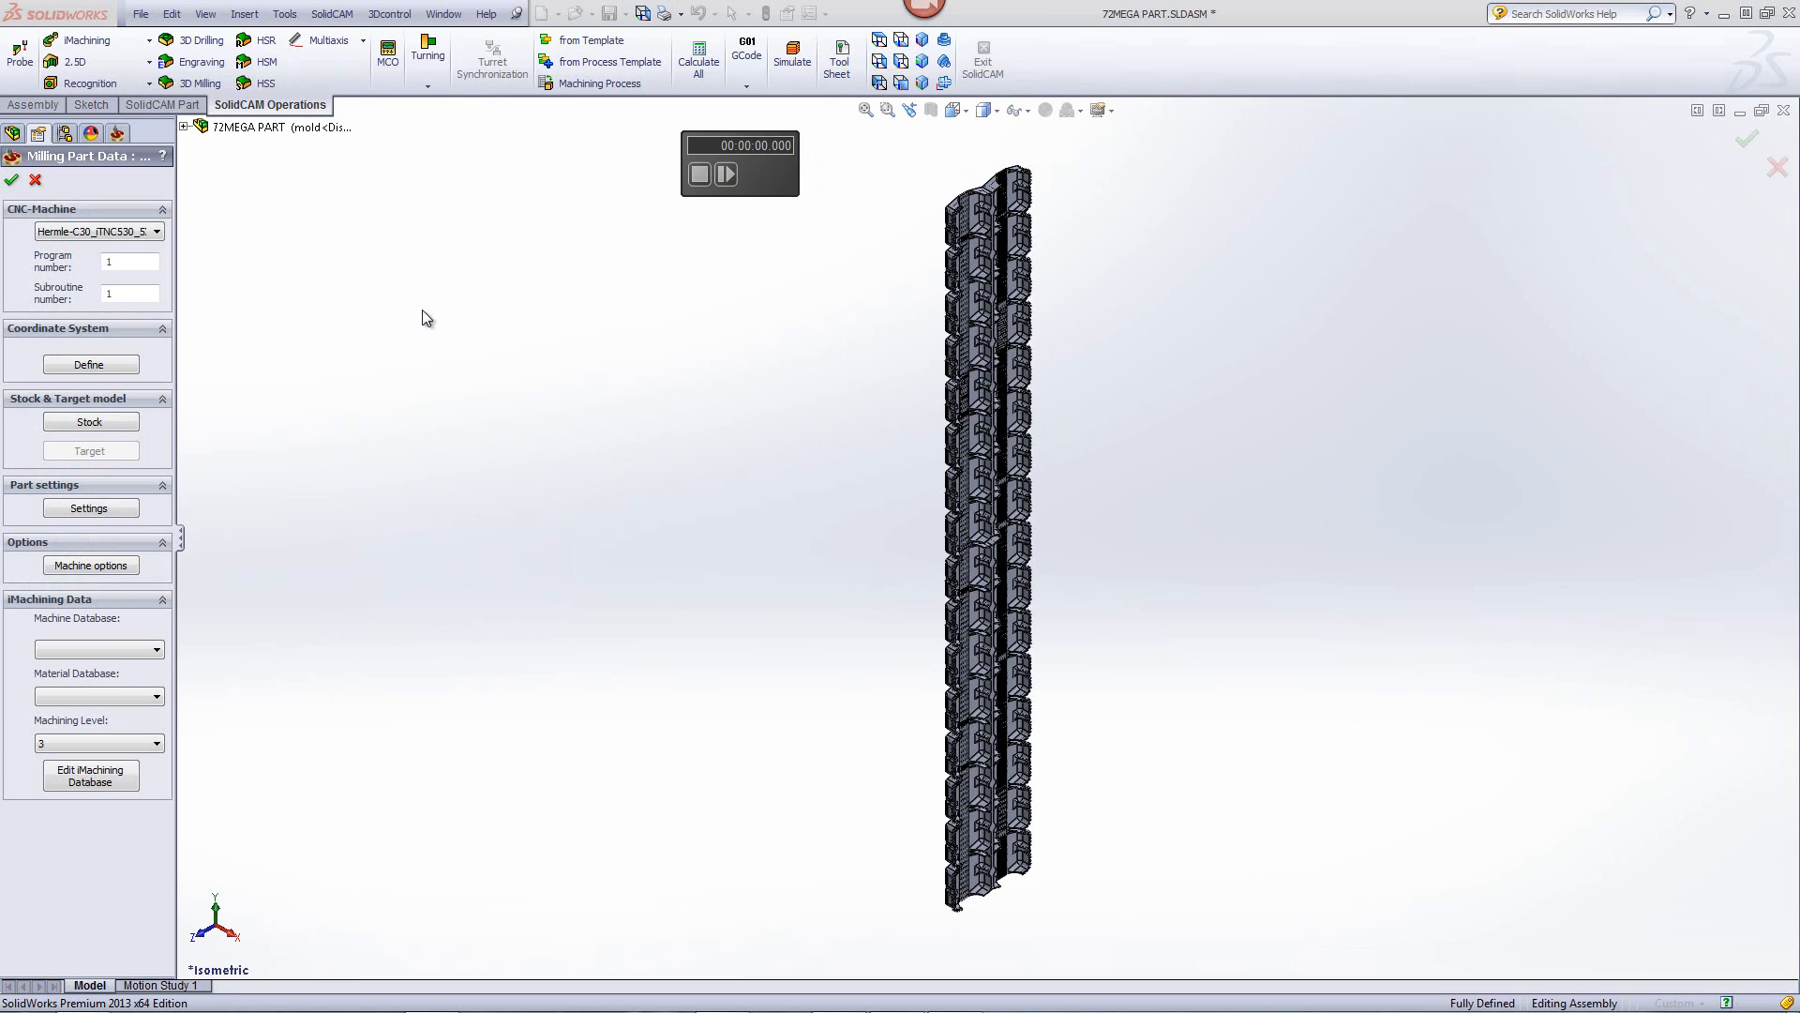
{"action": "left_click", "coordinate": [11, 180]}
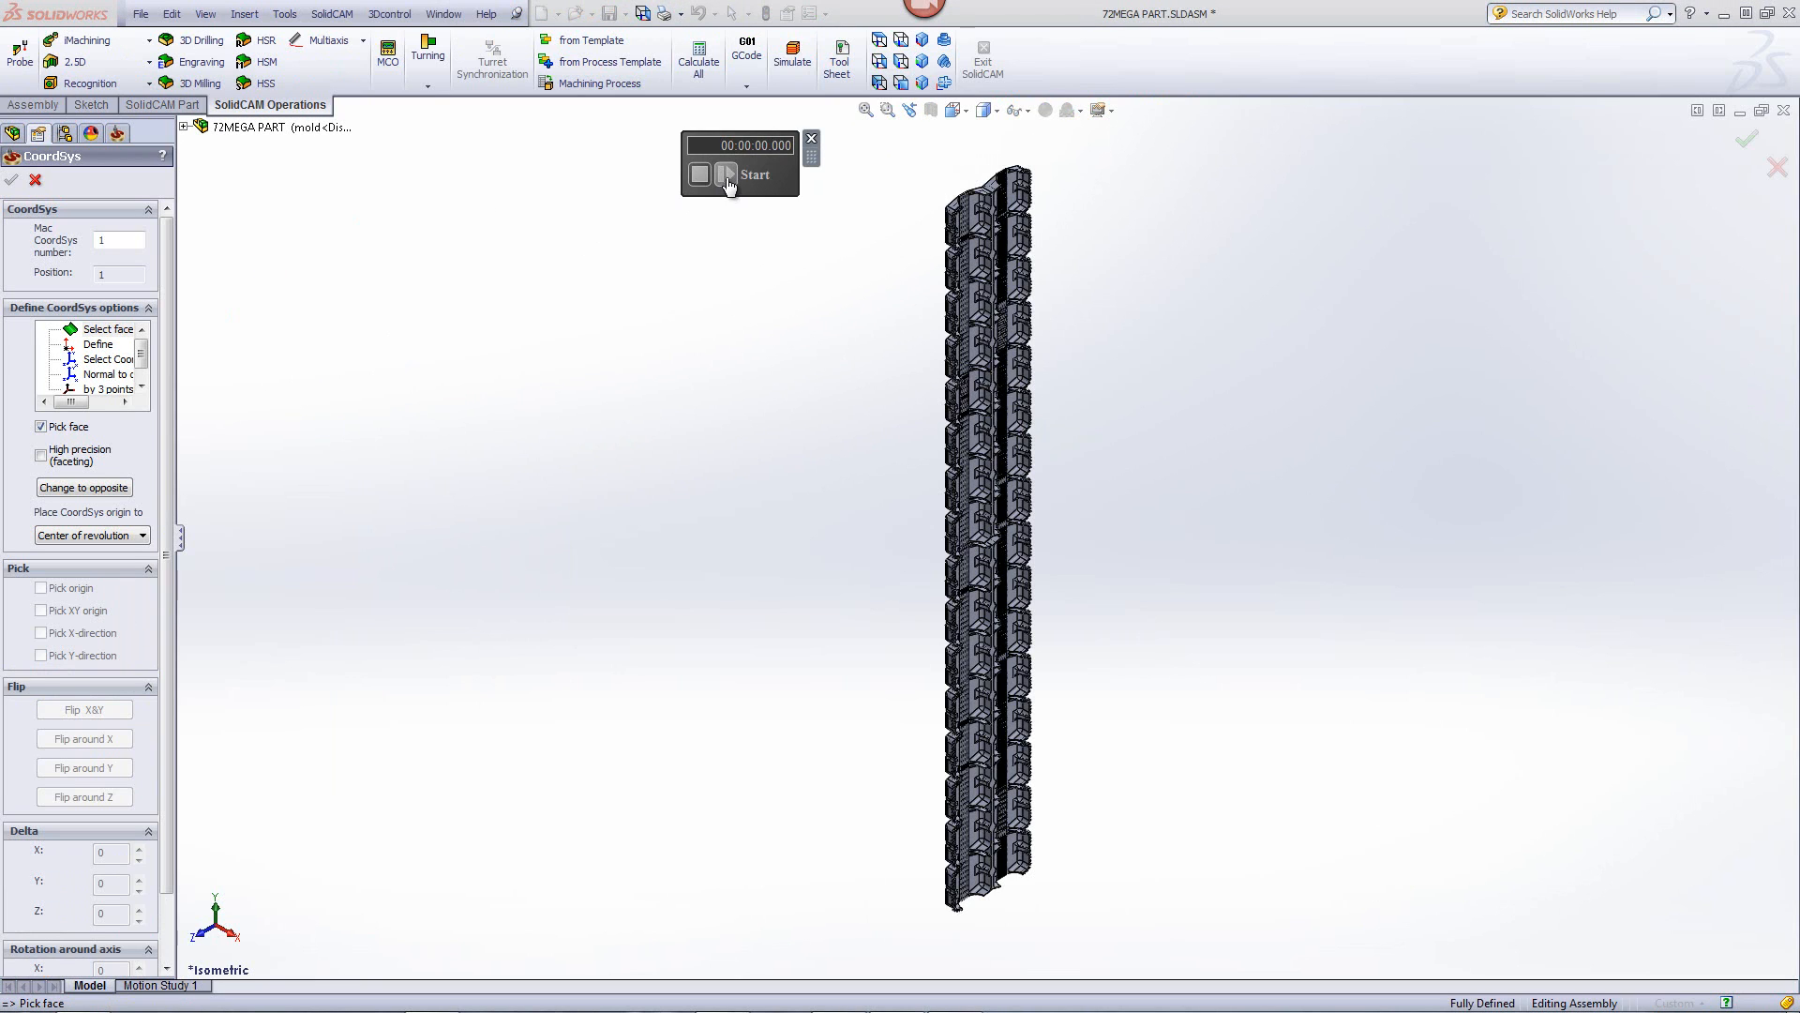
{"action": "left_click", "coordinate": [726, 175]}
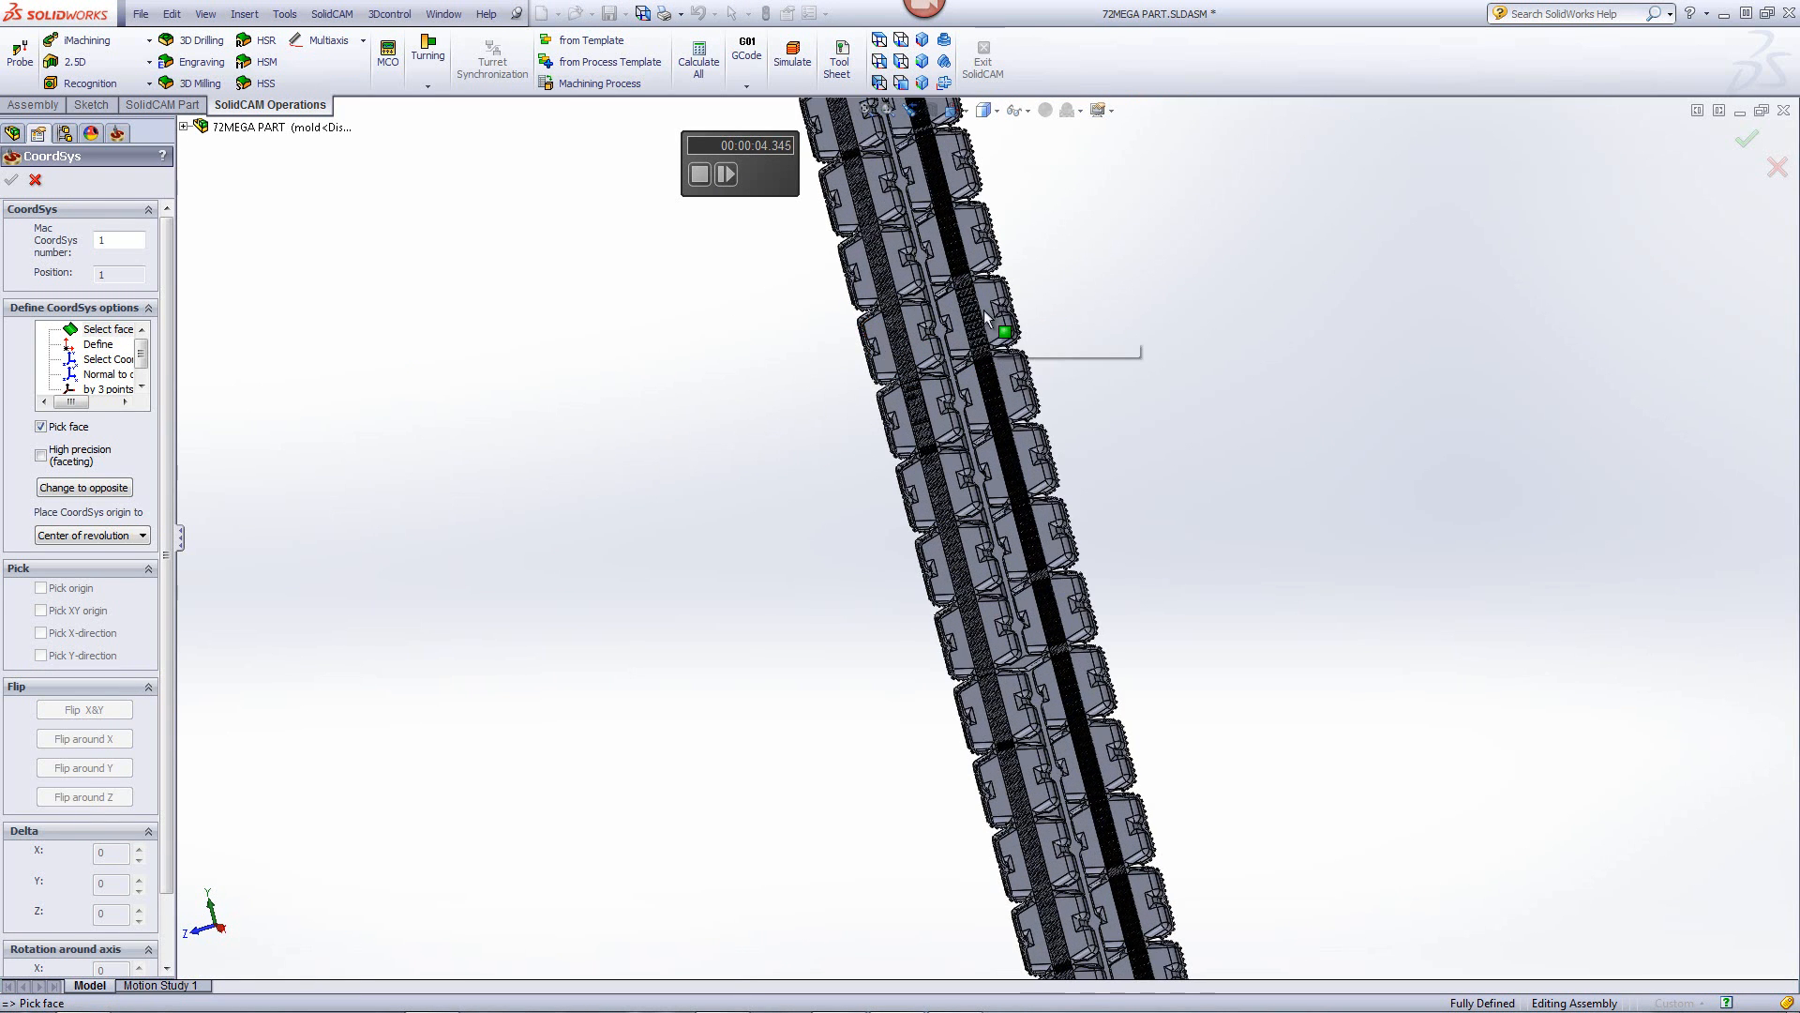
{"action": "left_click", "coordinate": [951, 321]}
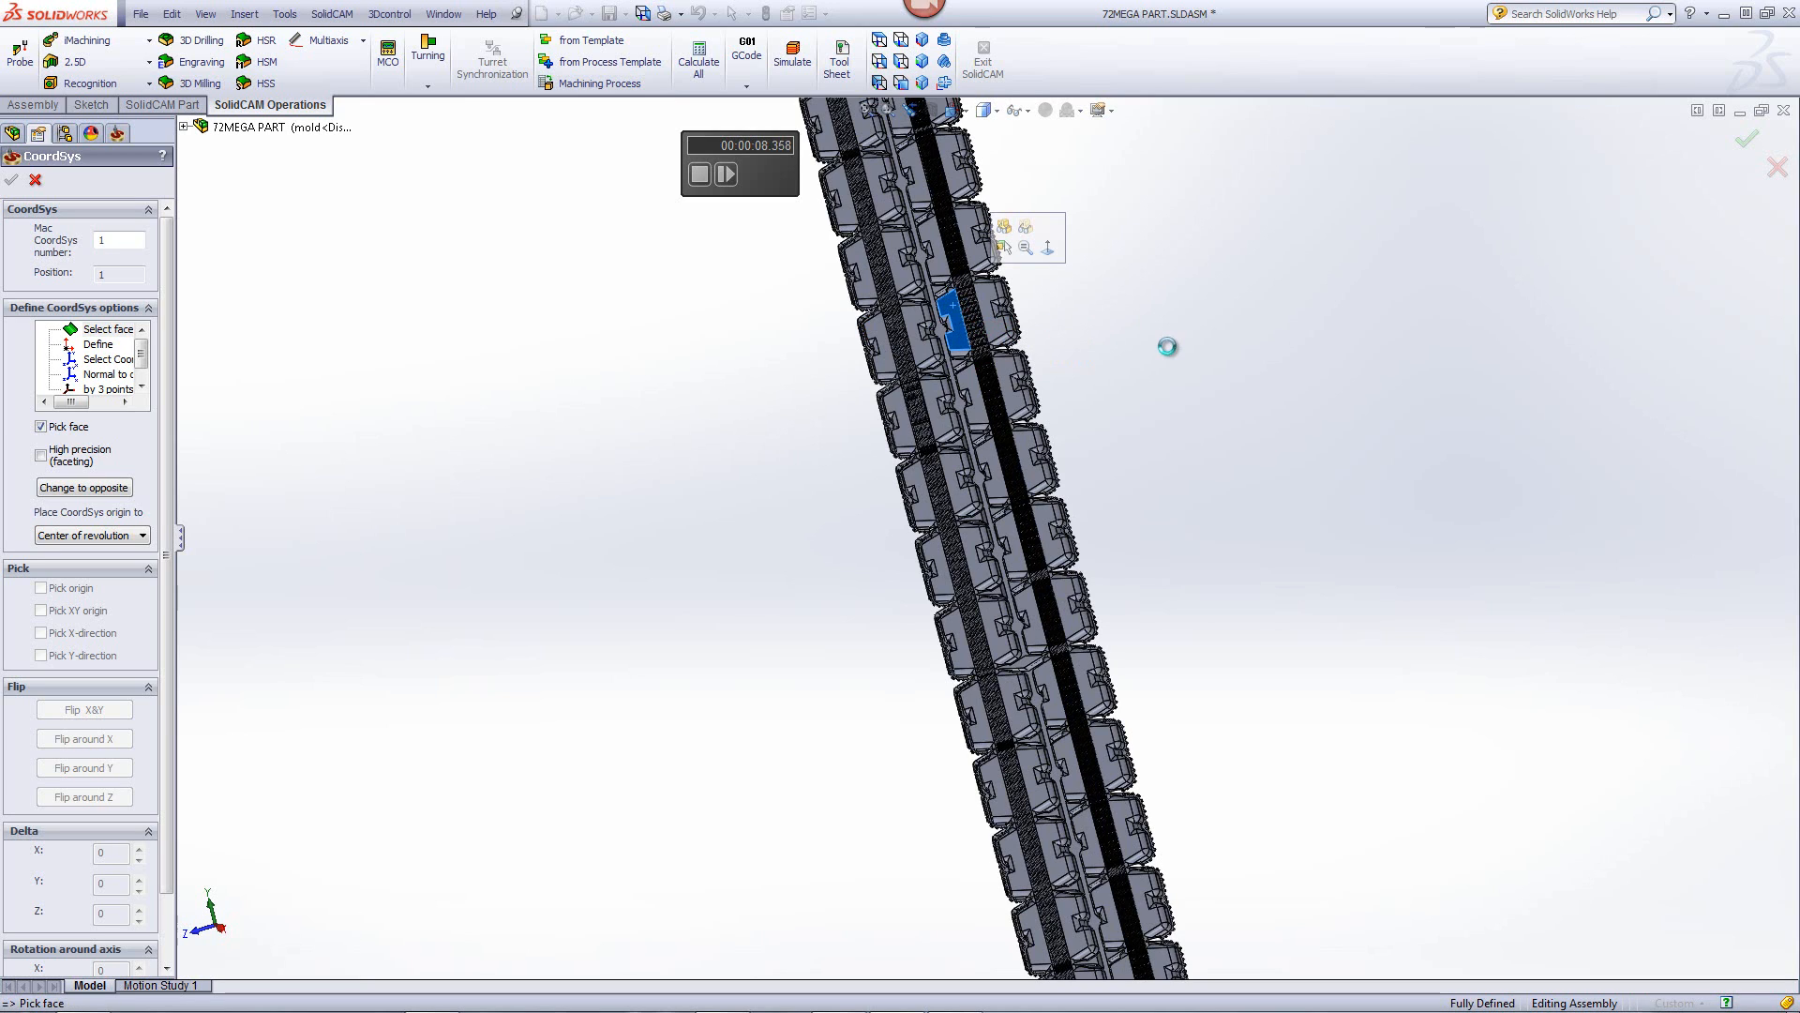
{"action": "mouse_move", "coordinate": [1170, 352]}
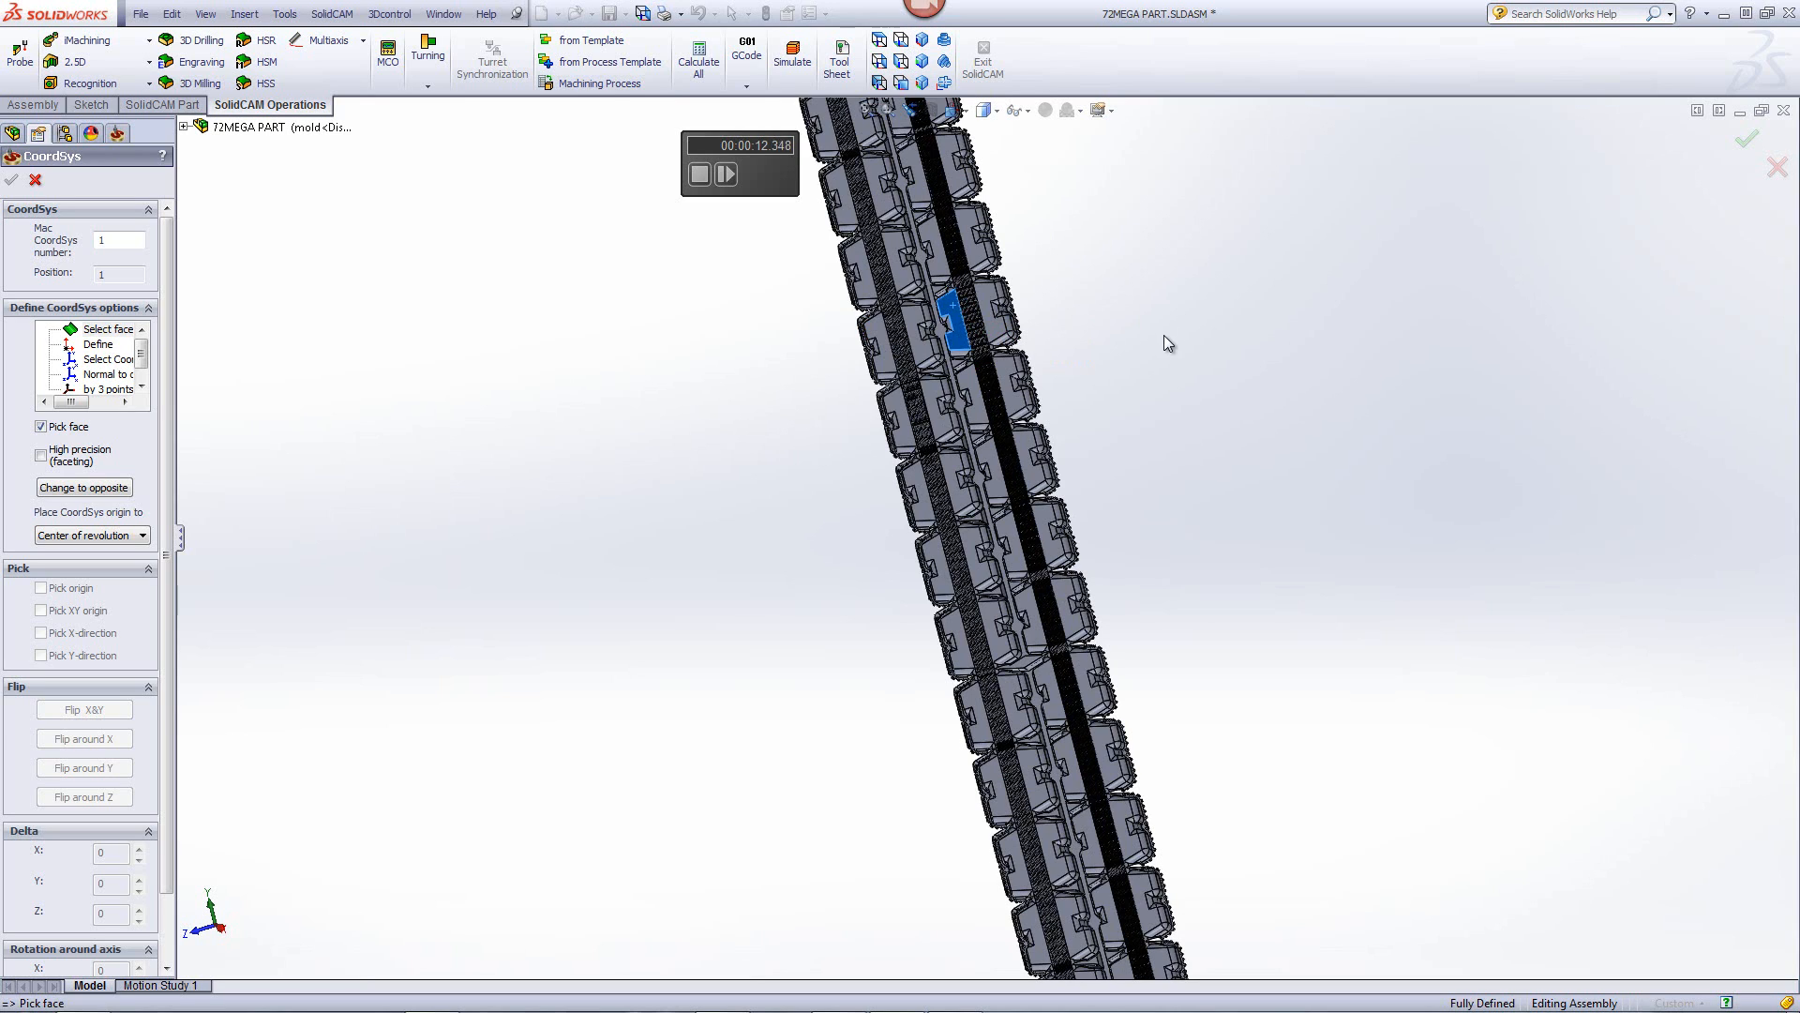
{"action": "mouse_move", "coordinate": [1157, 411]}
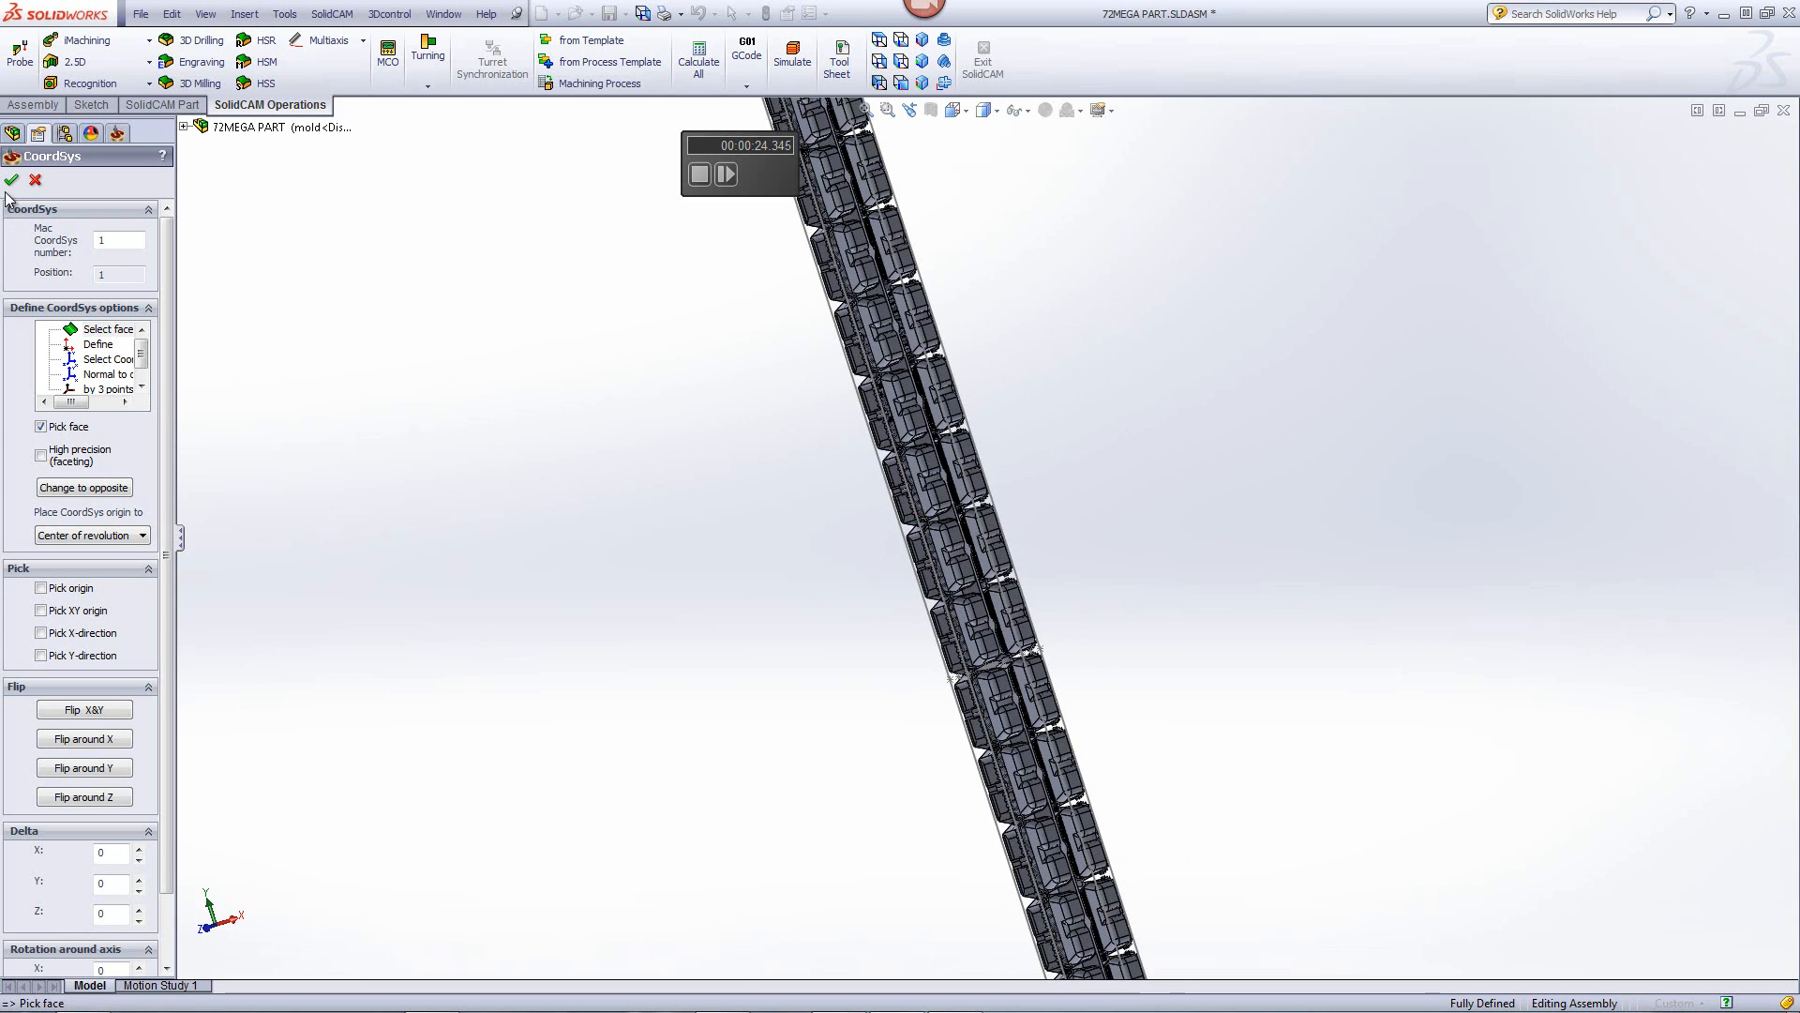
Accept the coordinate system and default levels, then define a box stock around the mold solid
{"action": "left_click", "coordinate": [11, 180]}
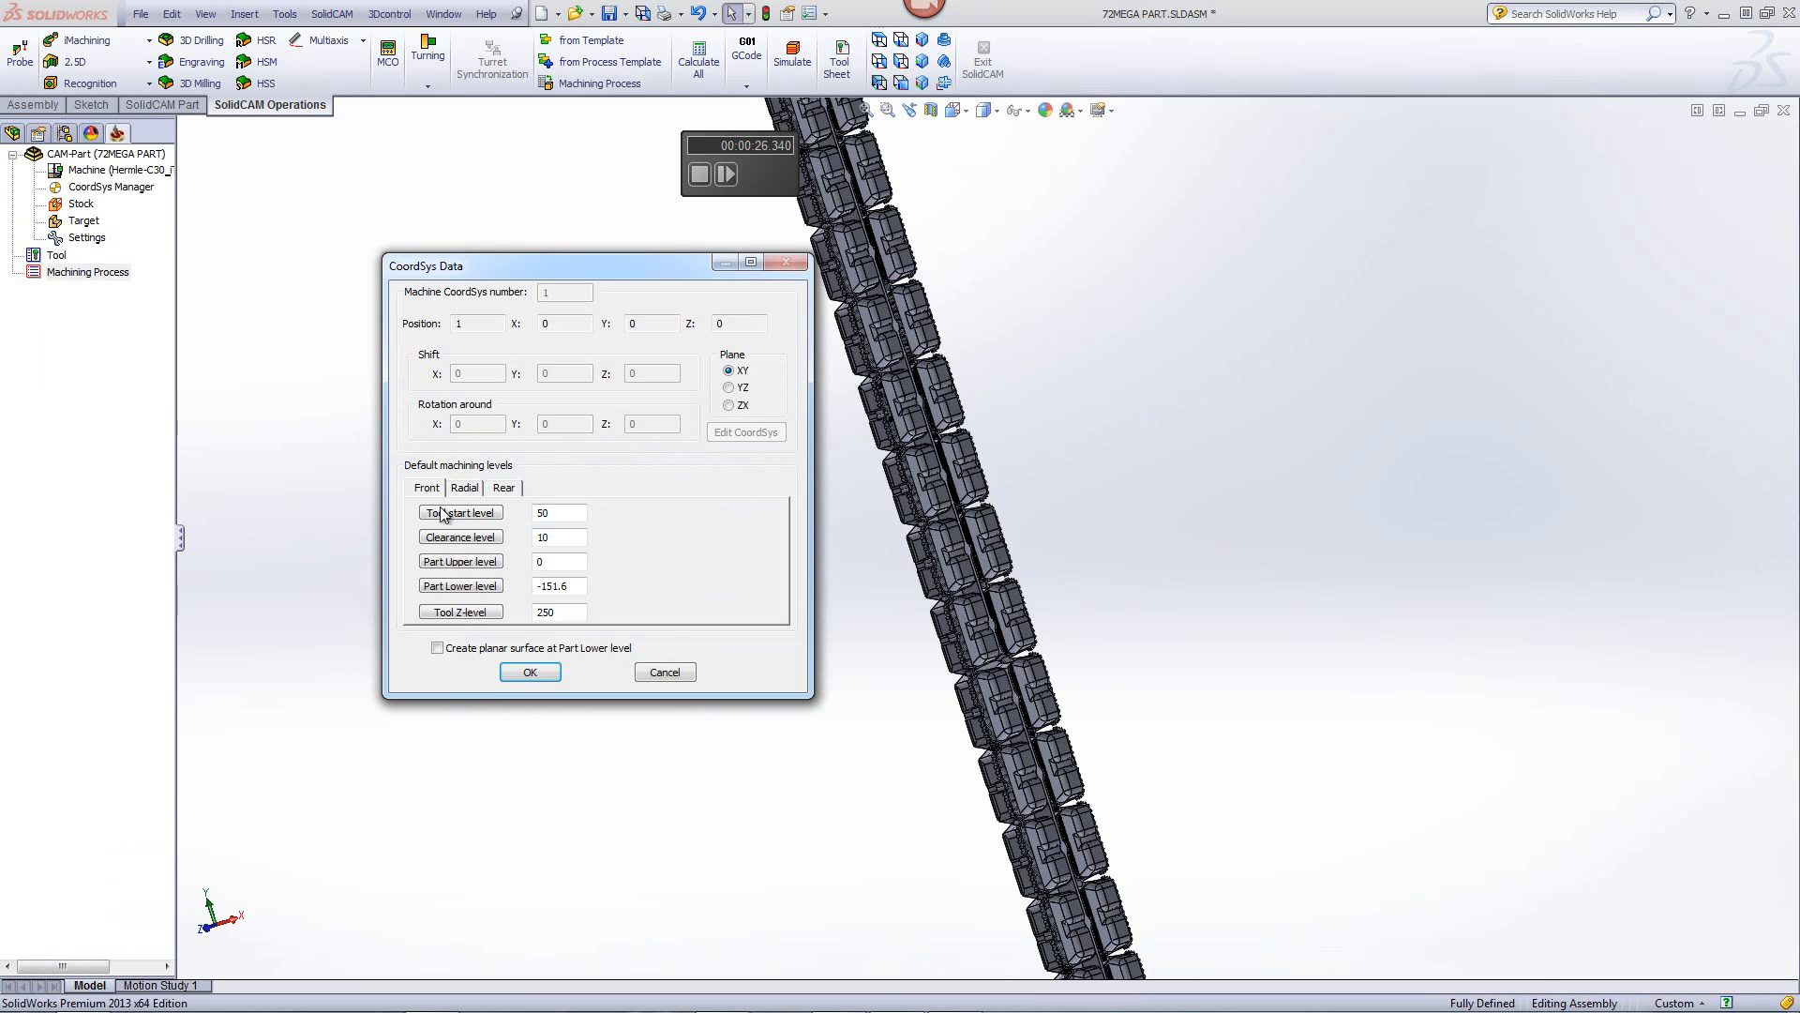
{"action": "left_click", "coordinate": [529, 672]}
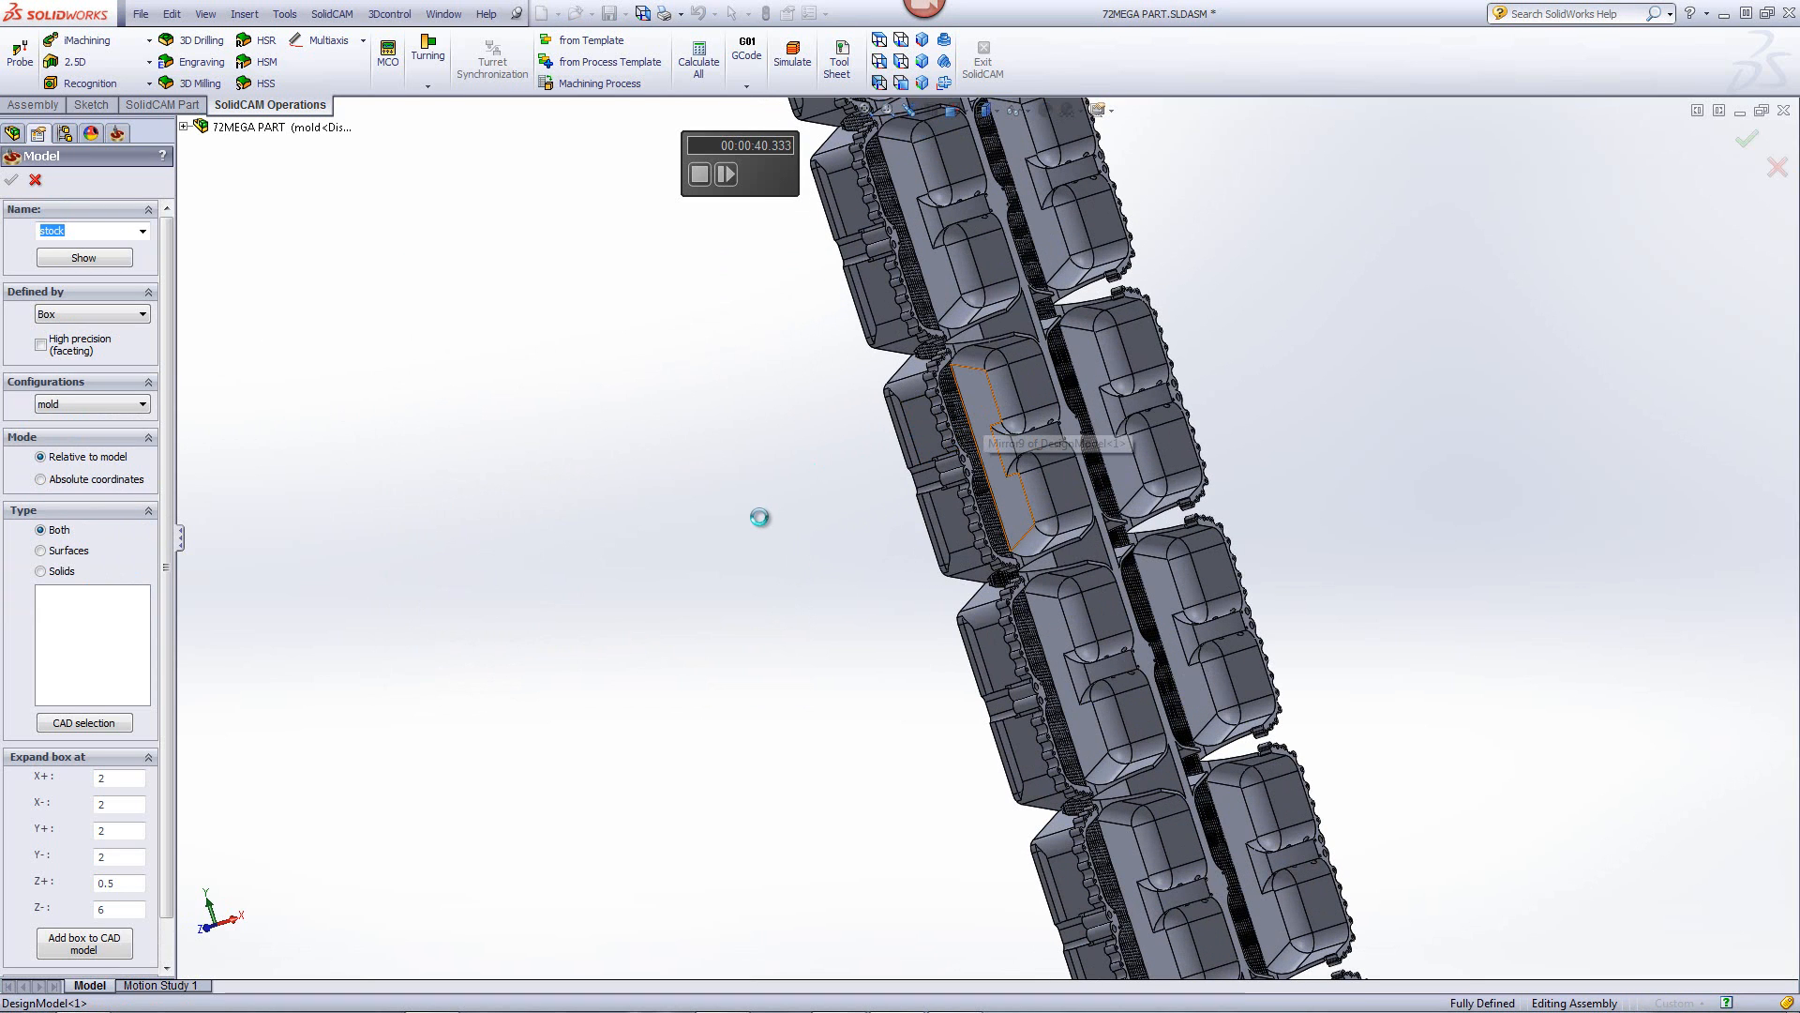
{"action": "left_click", "coordinate": [984, 448]}
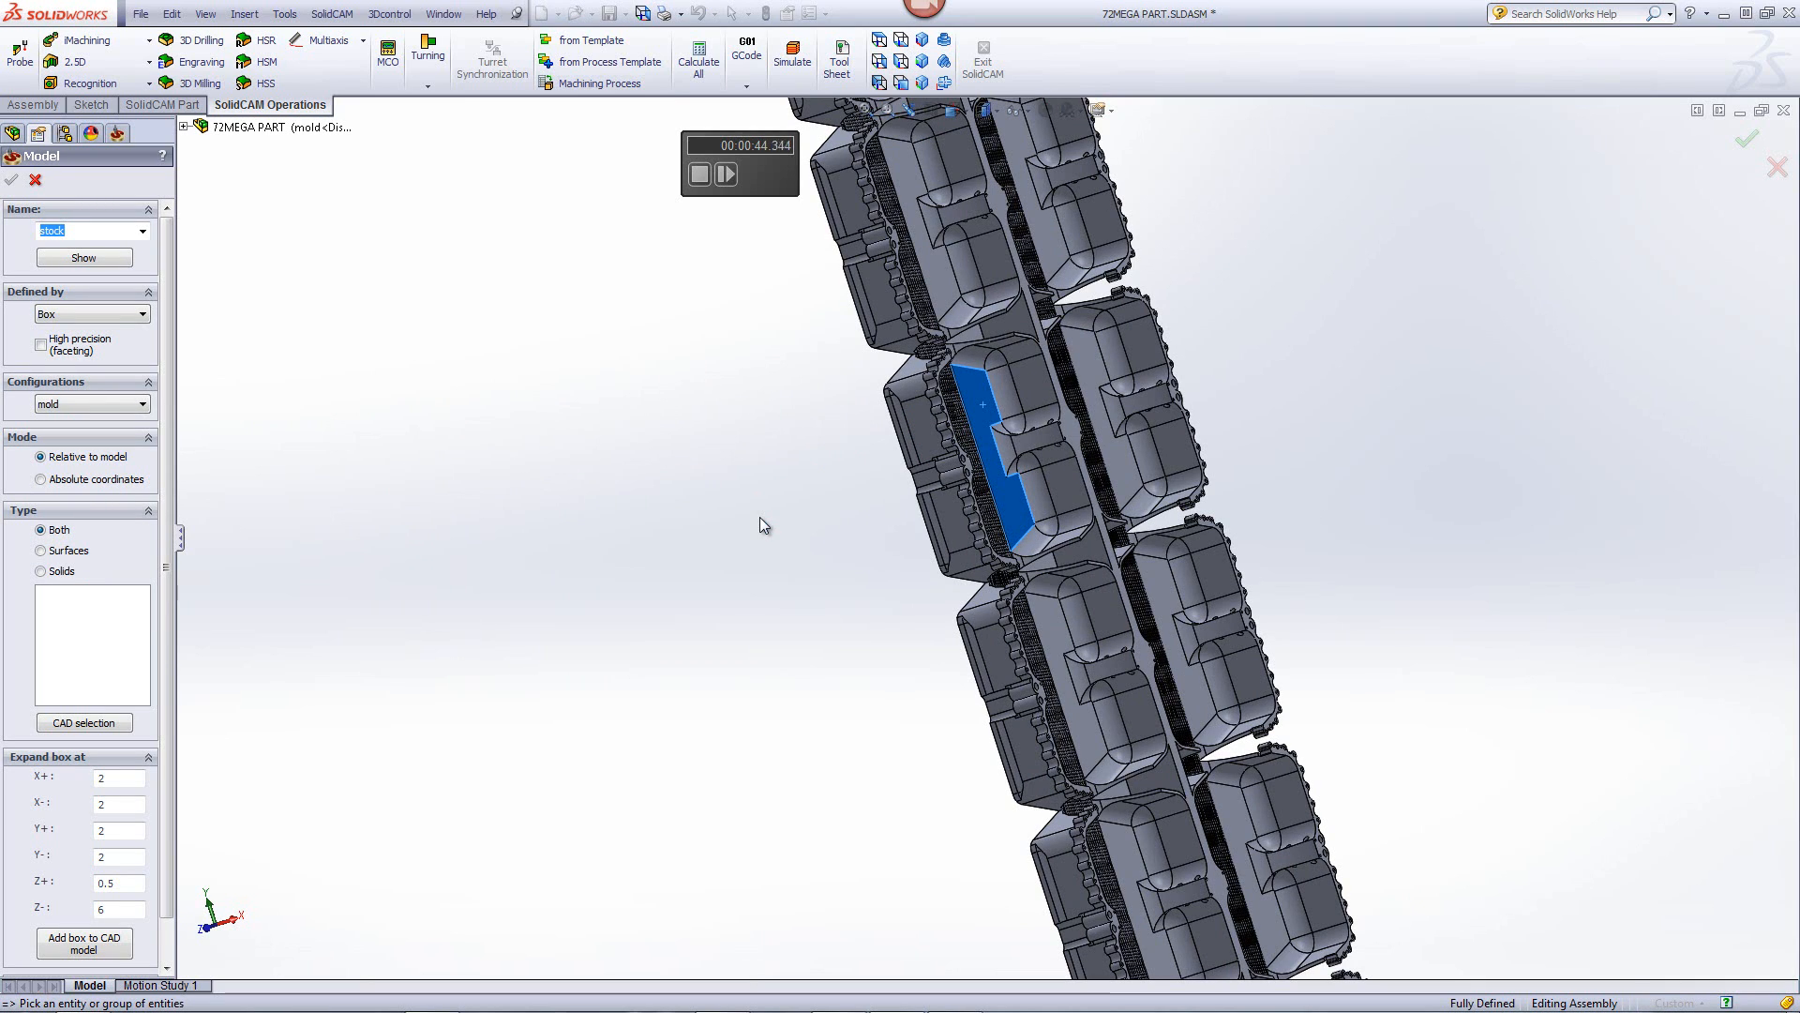
{"action": "mouse_move", "coordinate": [750, 313]}
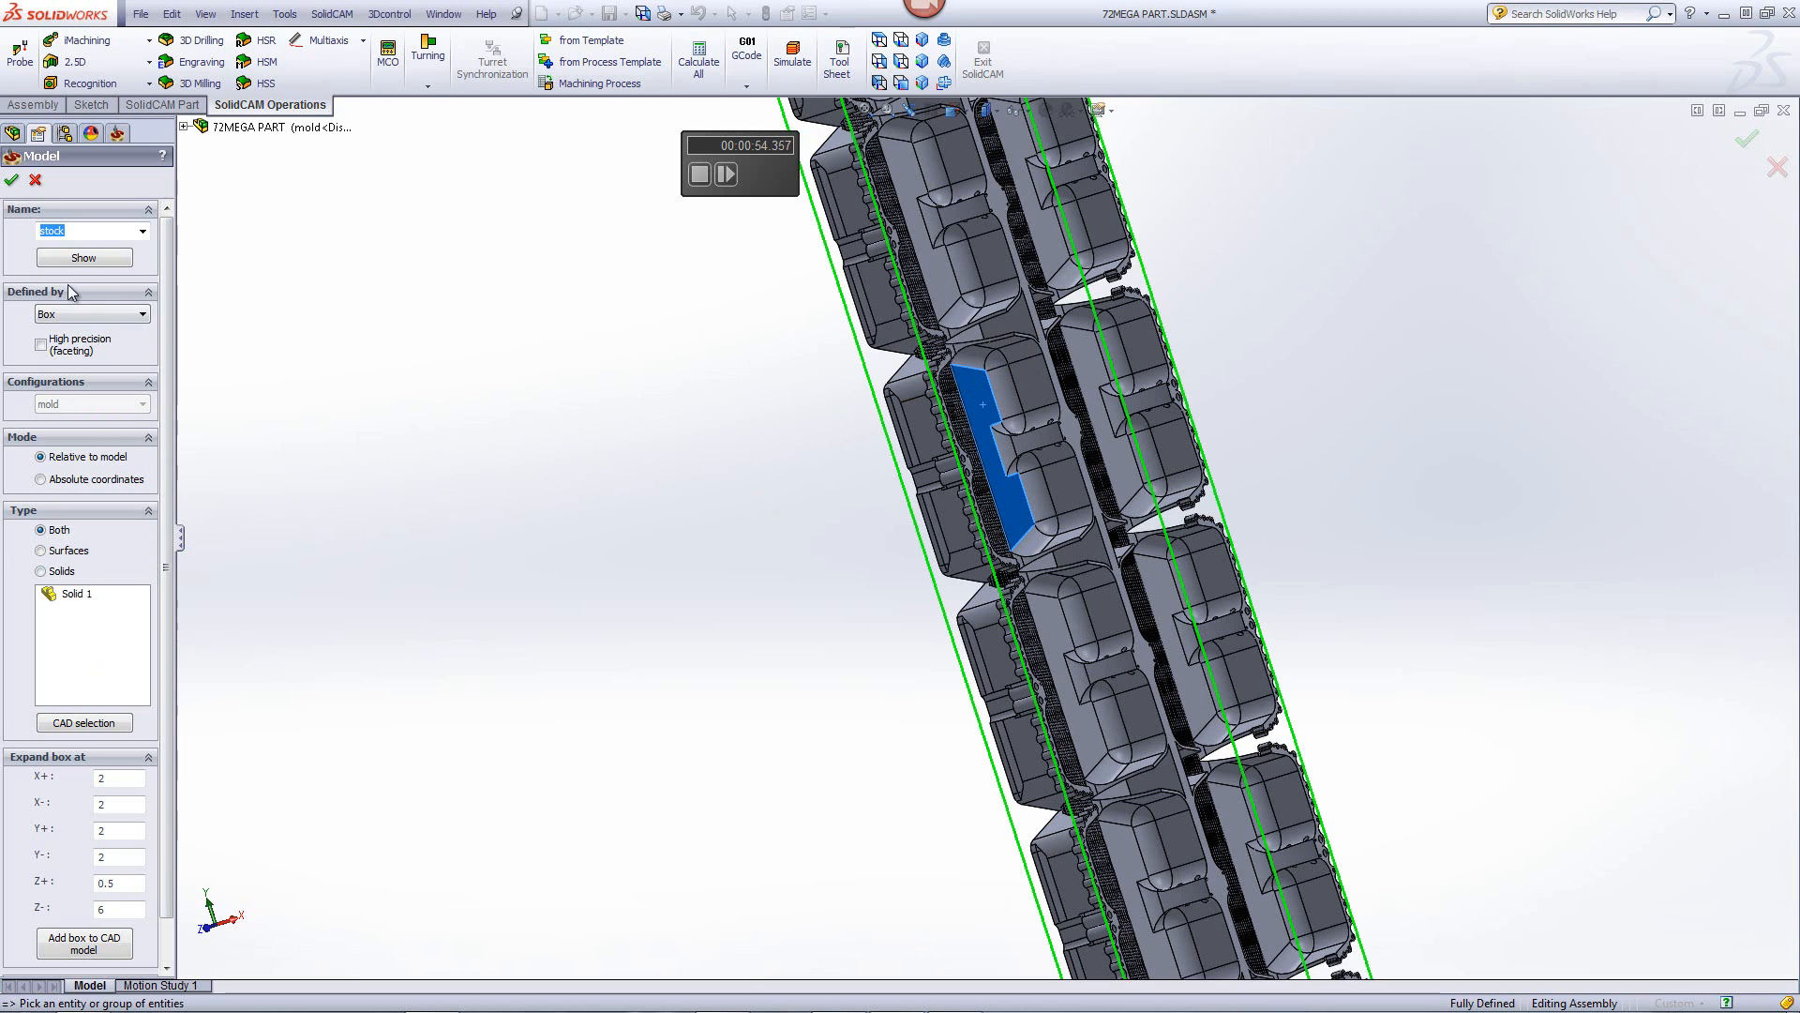
{"action": "left_click", "coordinate": [11, 180]}
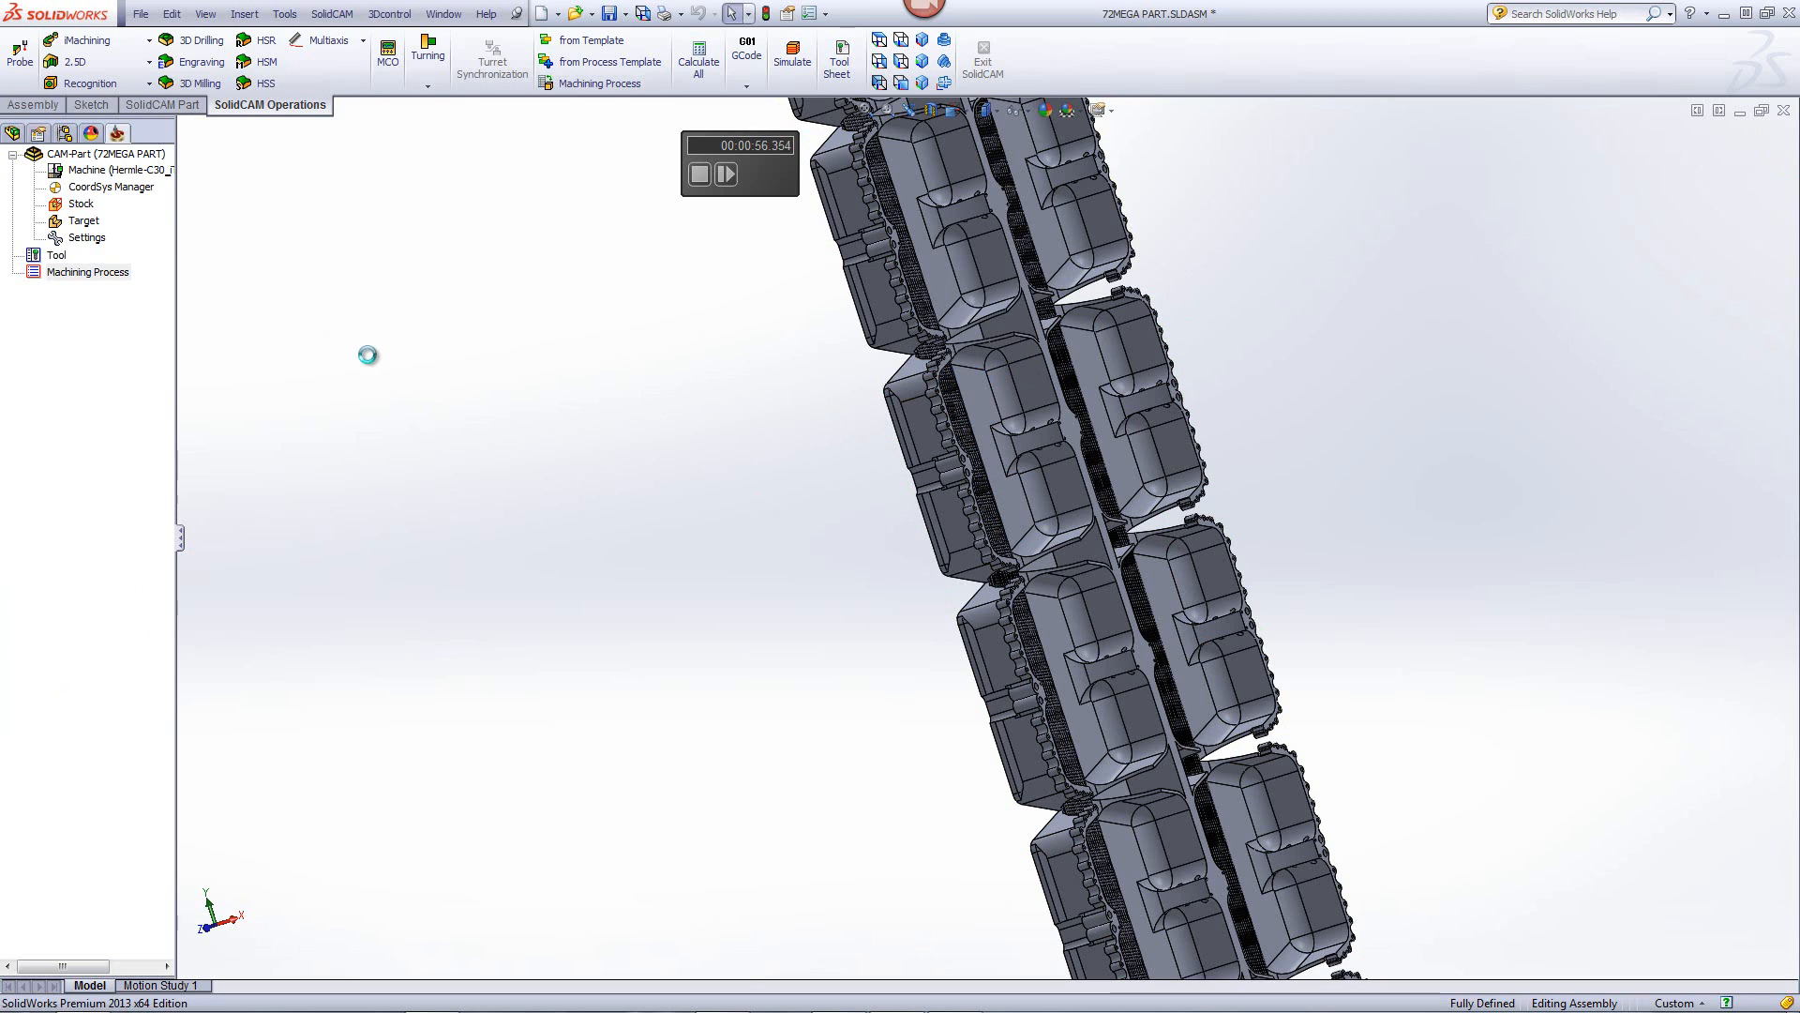
In Milling Part Data, choose the whole mold solid as the target model (Solid 1)
{"action": "double_click", "coordinate": [86, 169]}
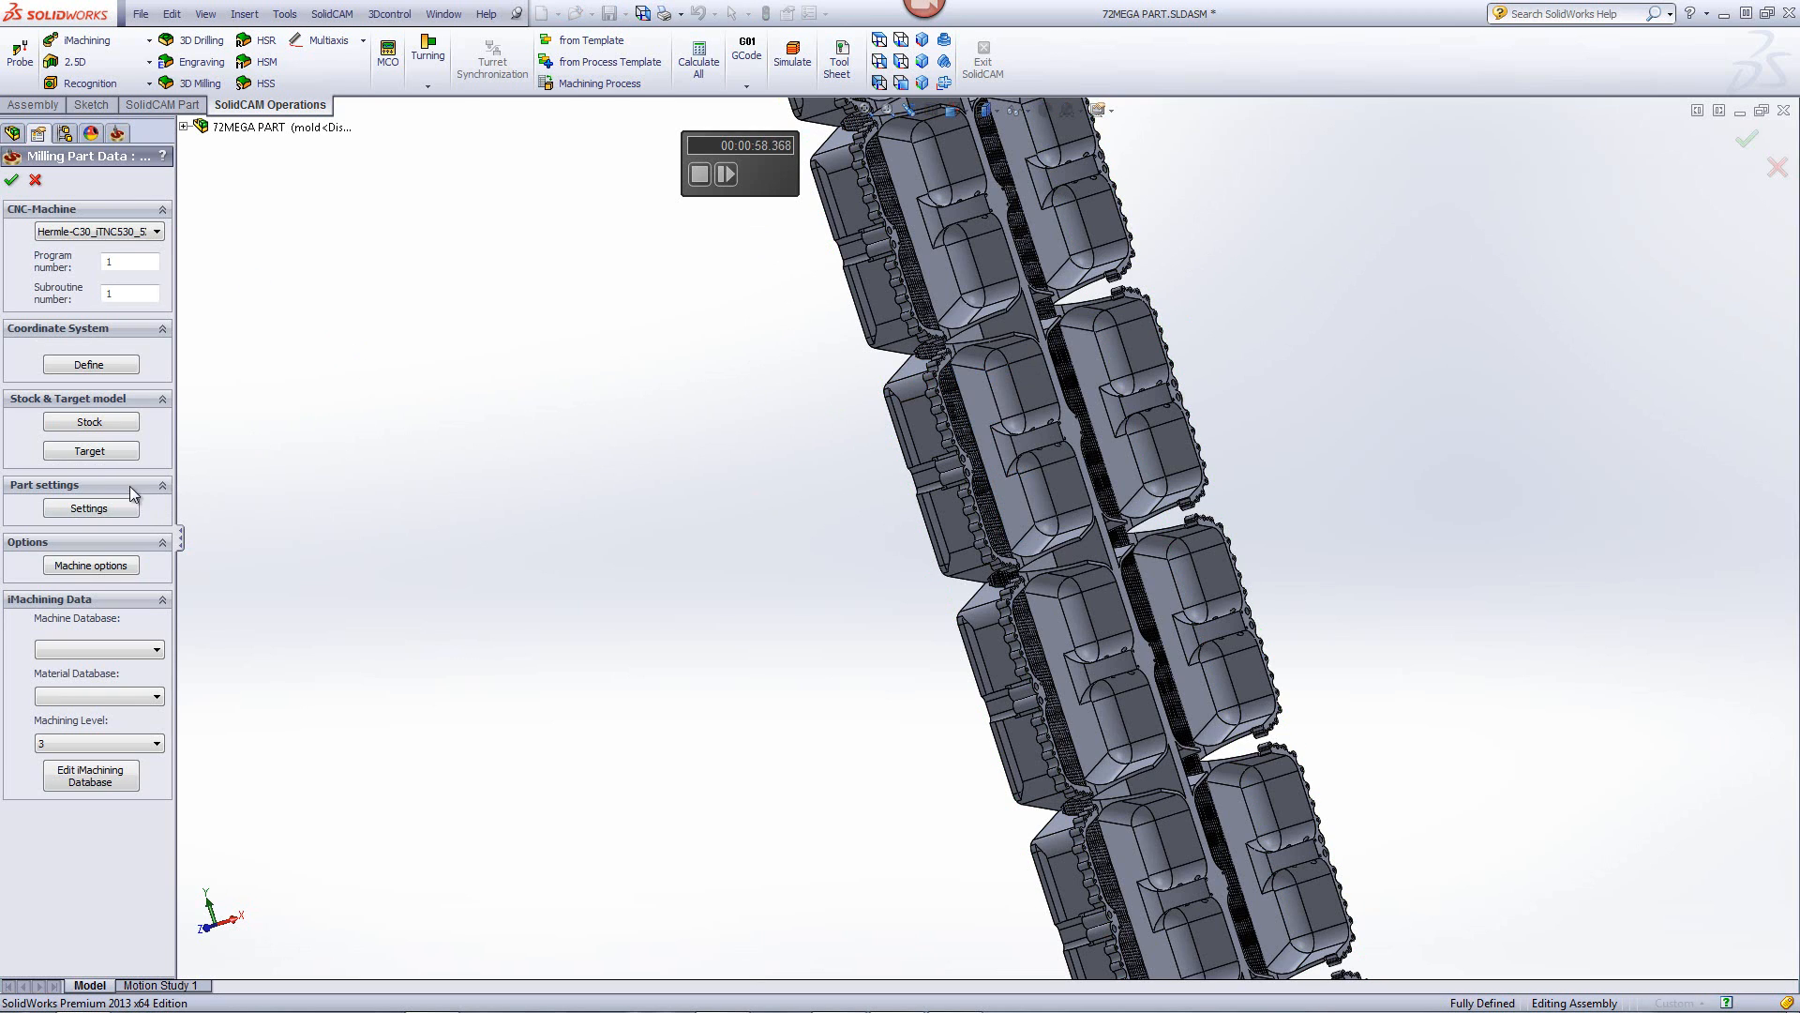
{"action": "left_click", "coordinate": [90, 450]}
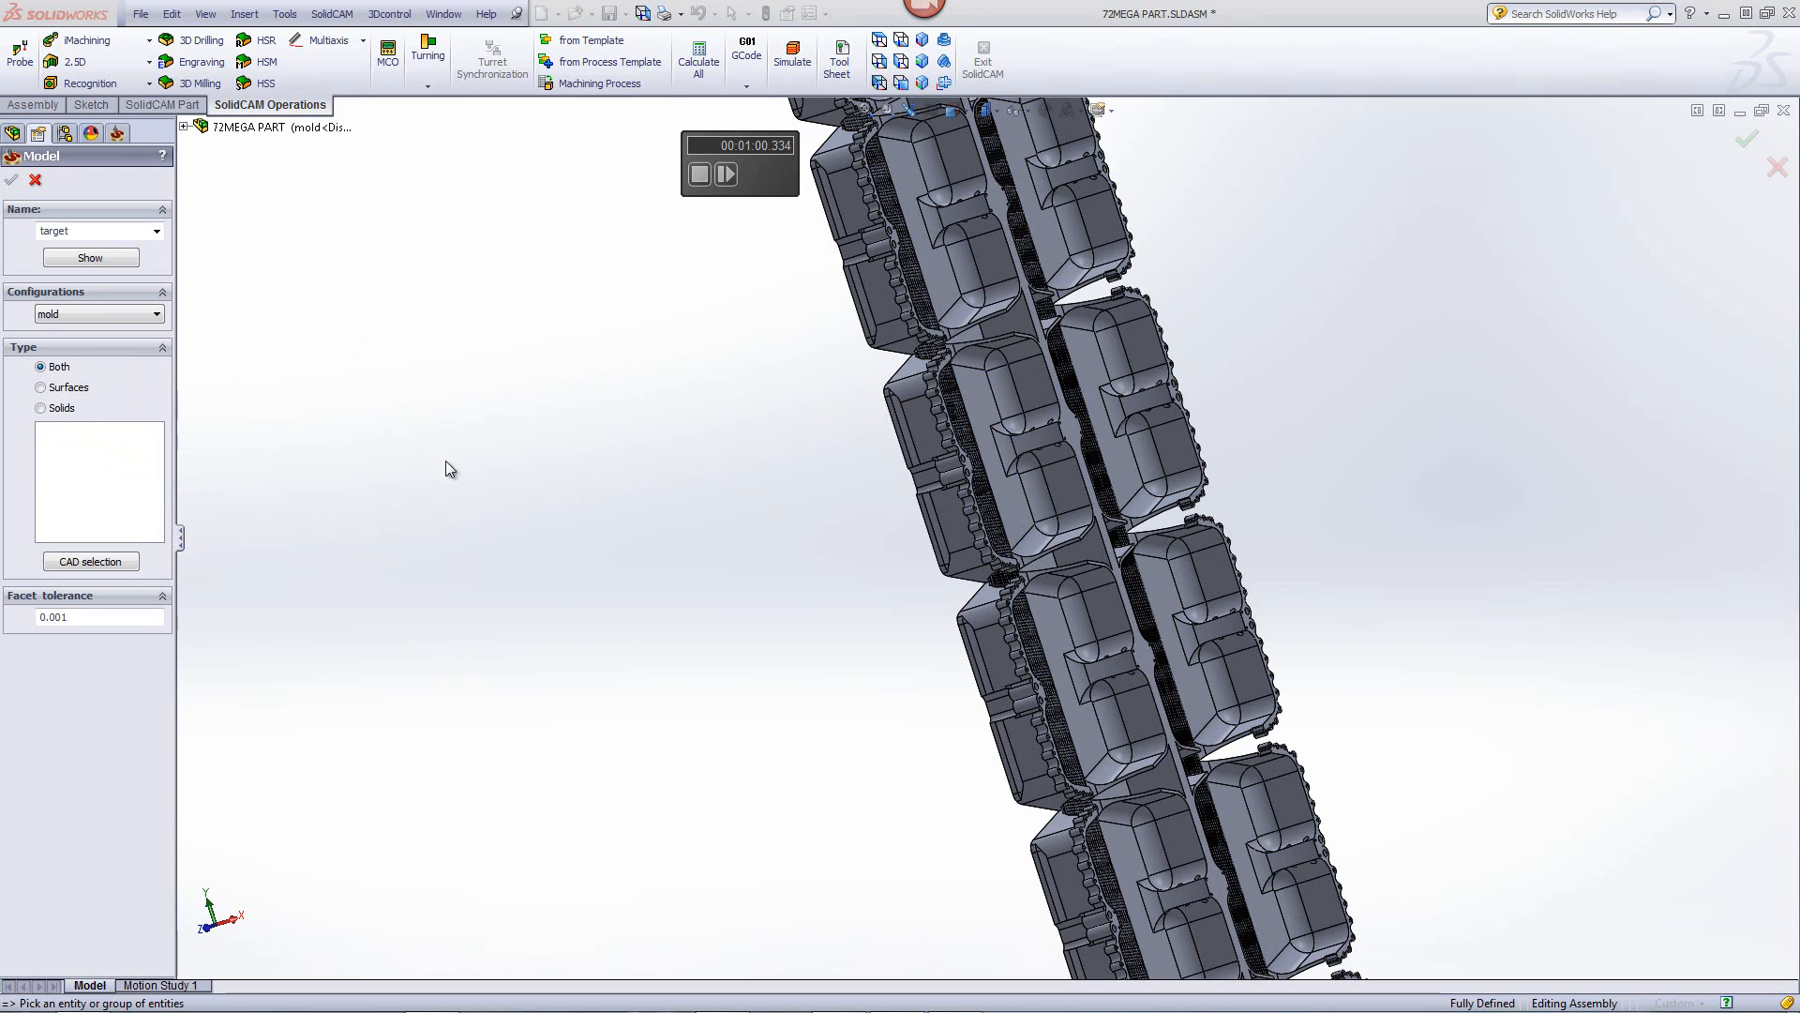
{"action": "left_click", "coordinate": [1000, 422]}
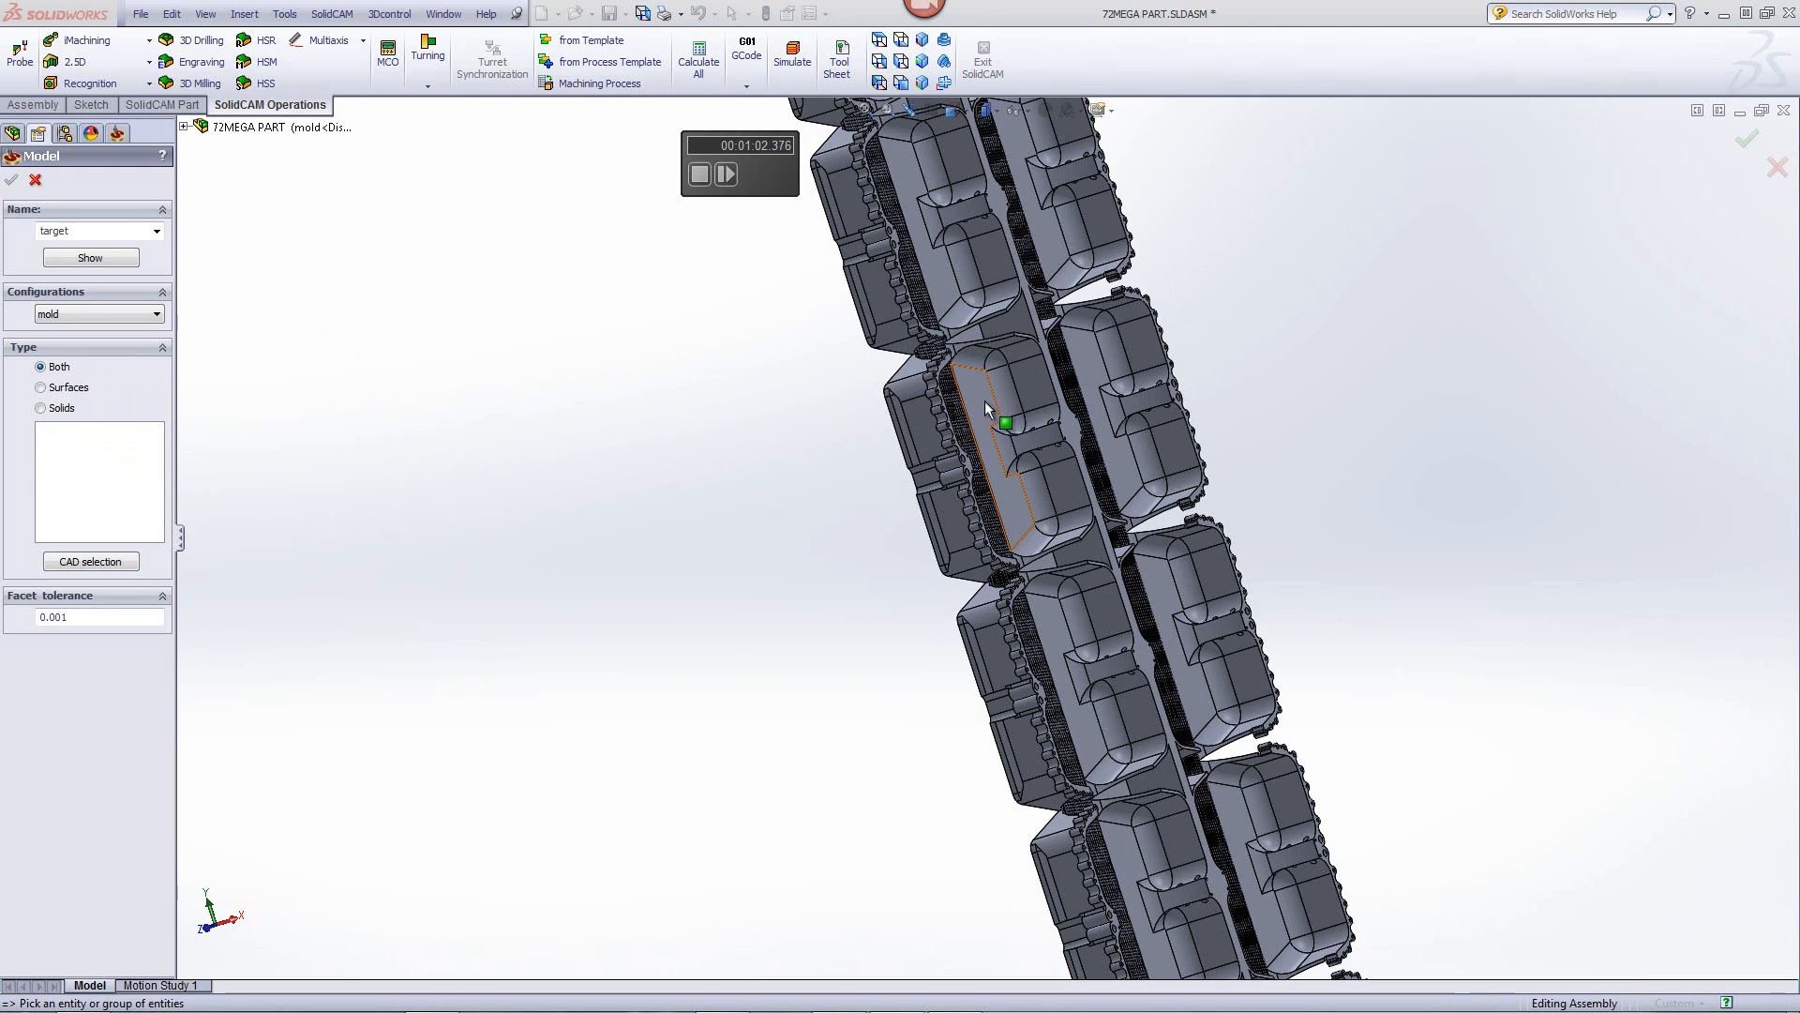
{"action": "left_click", "coordinate": [989, 410]}
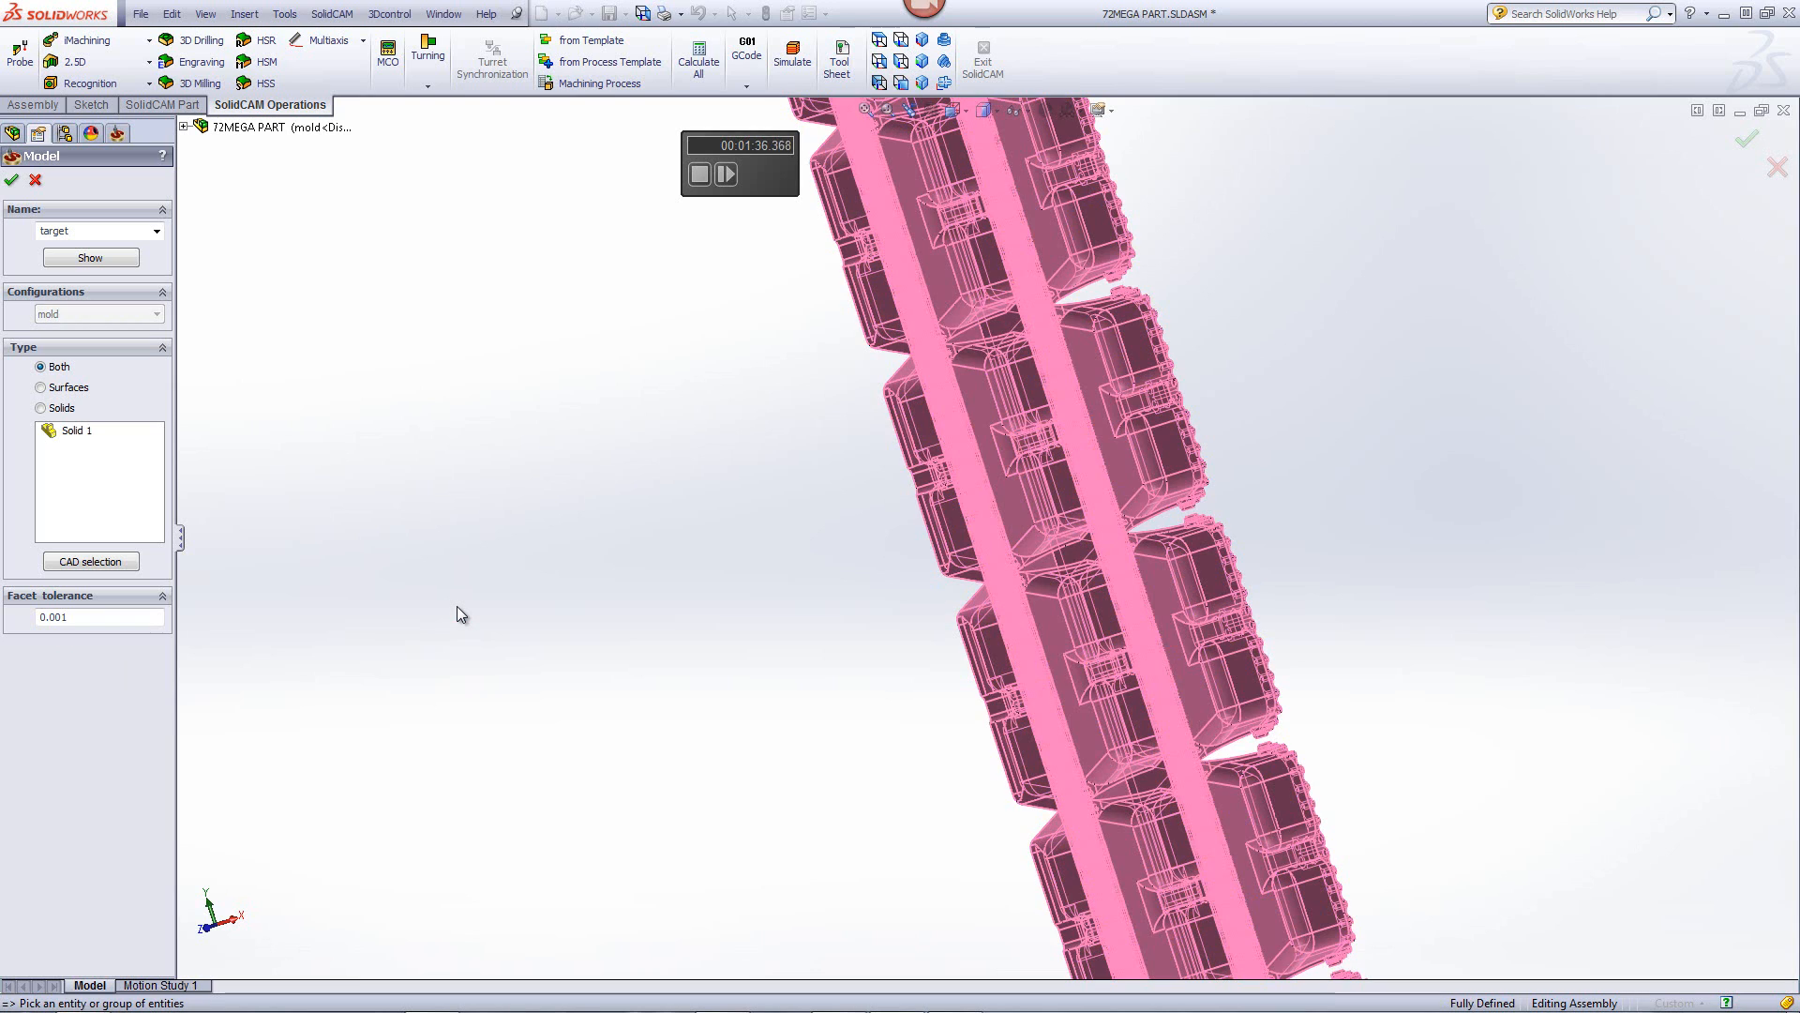
{"action": "mouse_move", "coordinate": [426, 583]}
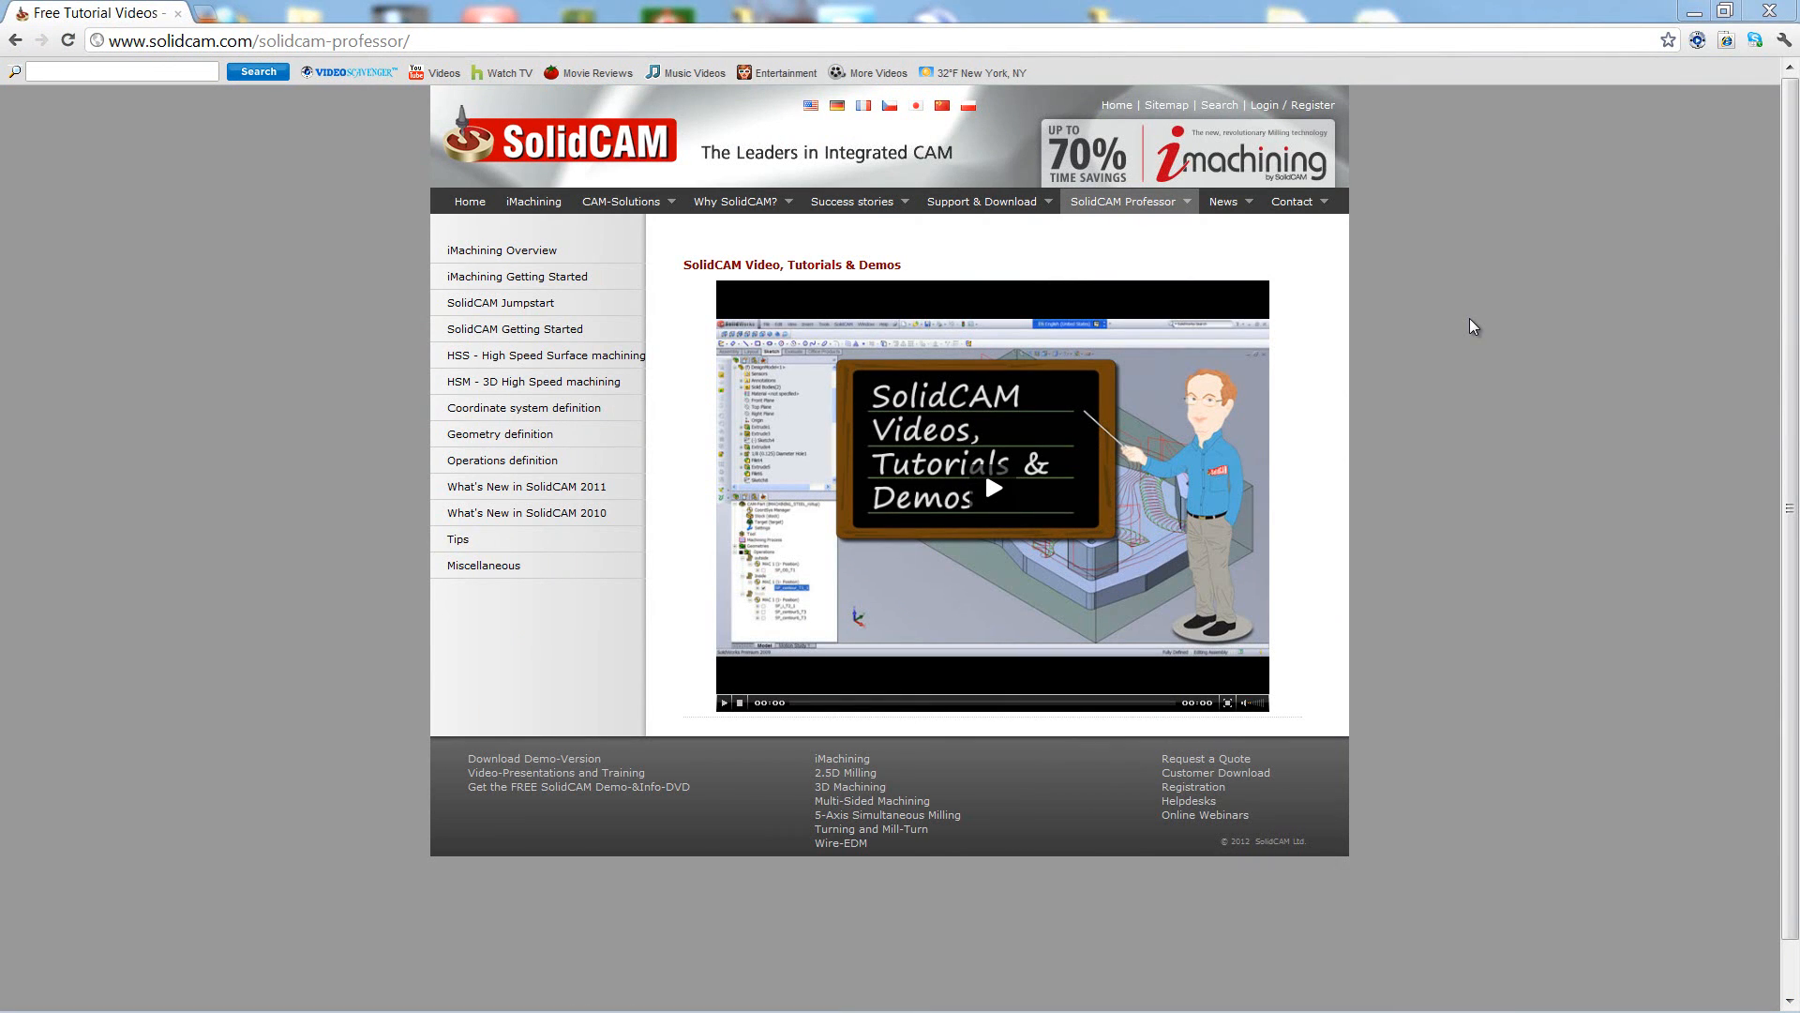
{"action": "mouse_move", "coordinate": [1144, 232]}
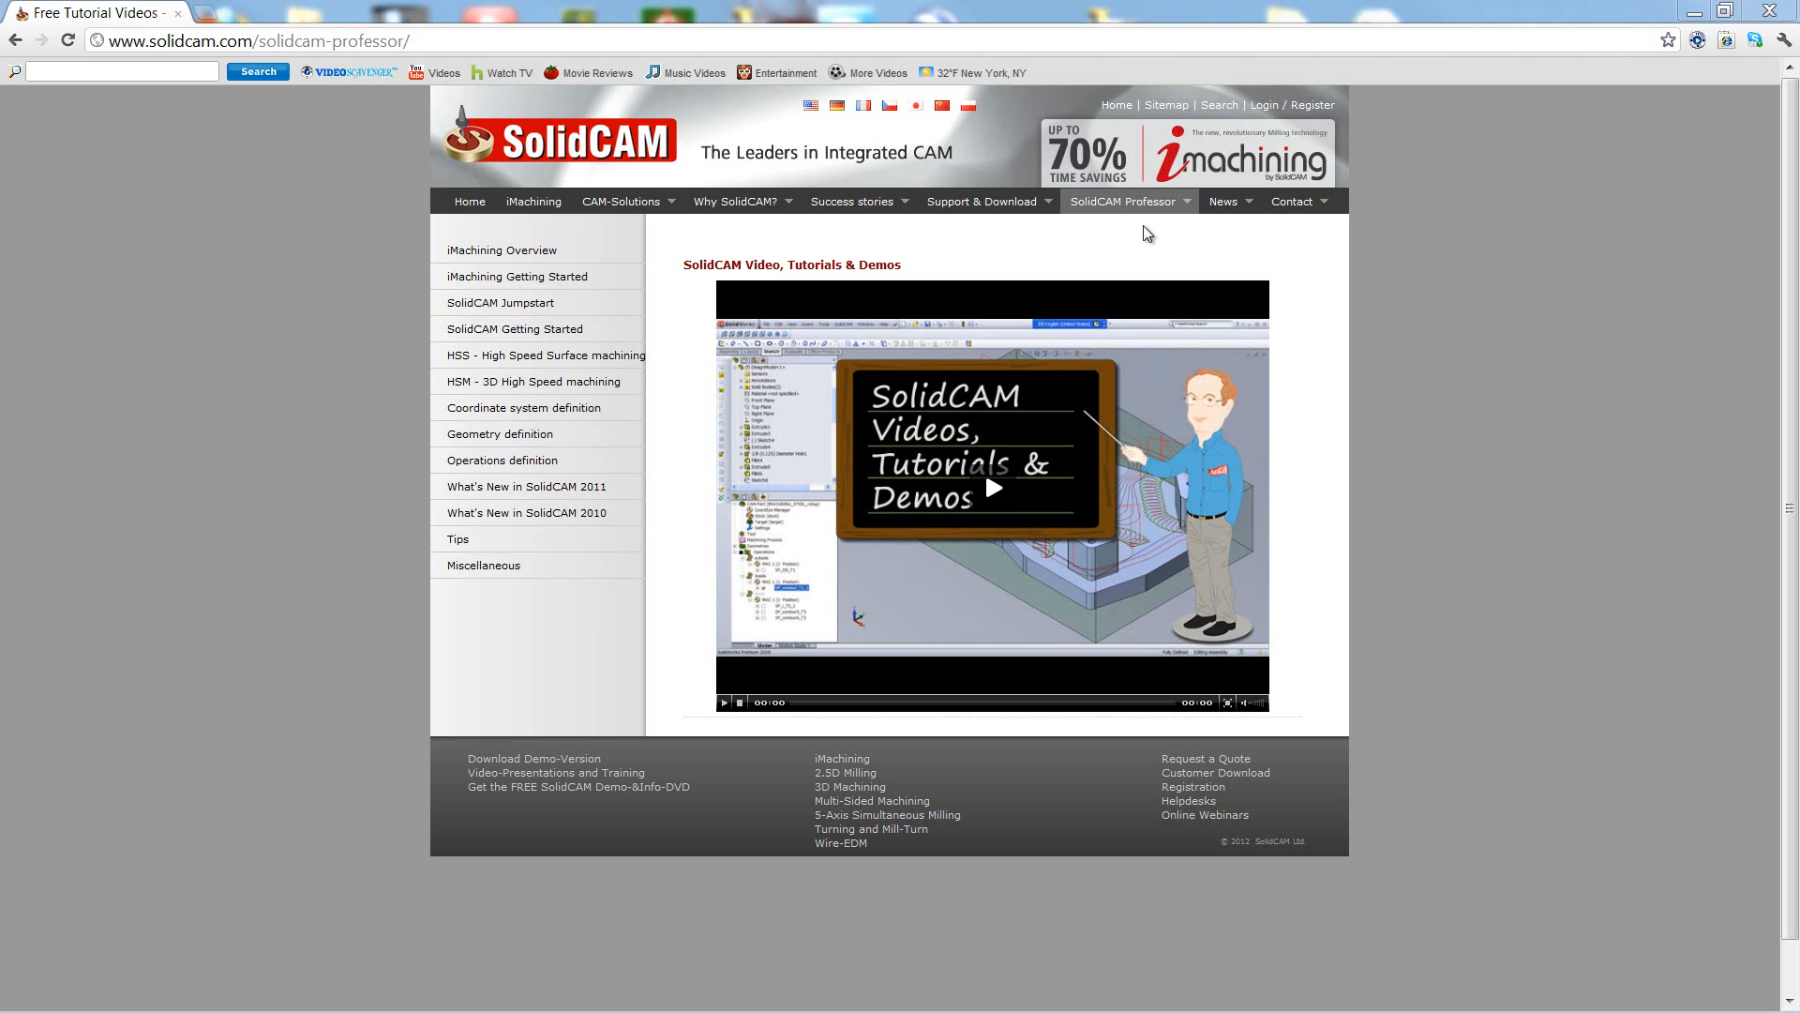
Show the SolidCAM Professor tutorial topics dropdown on solidcam.com
{"action": "left_click", "coordinate": [1123, 201]}
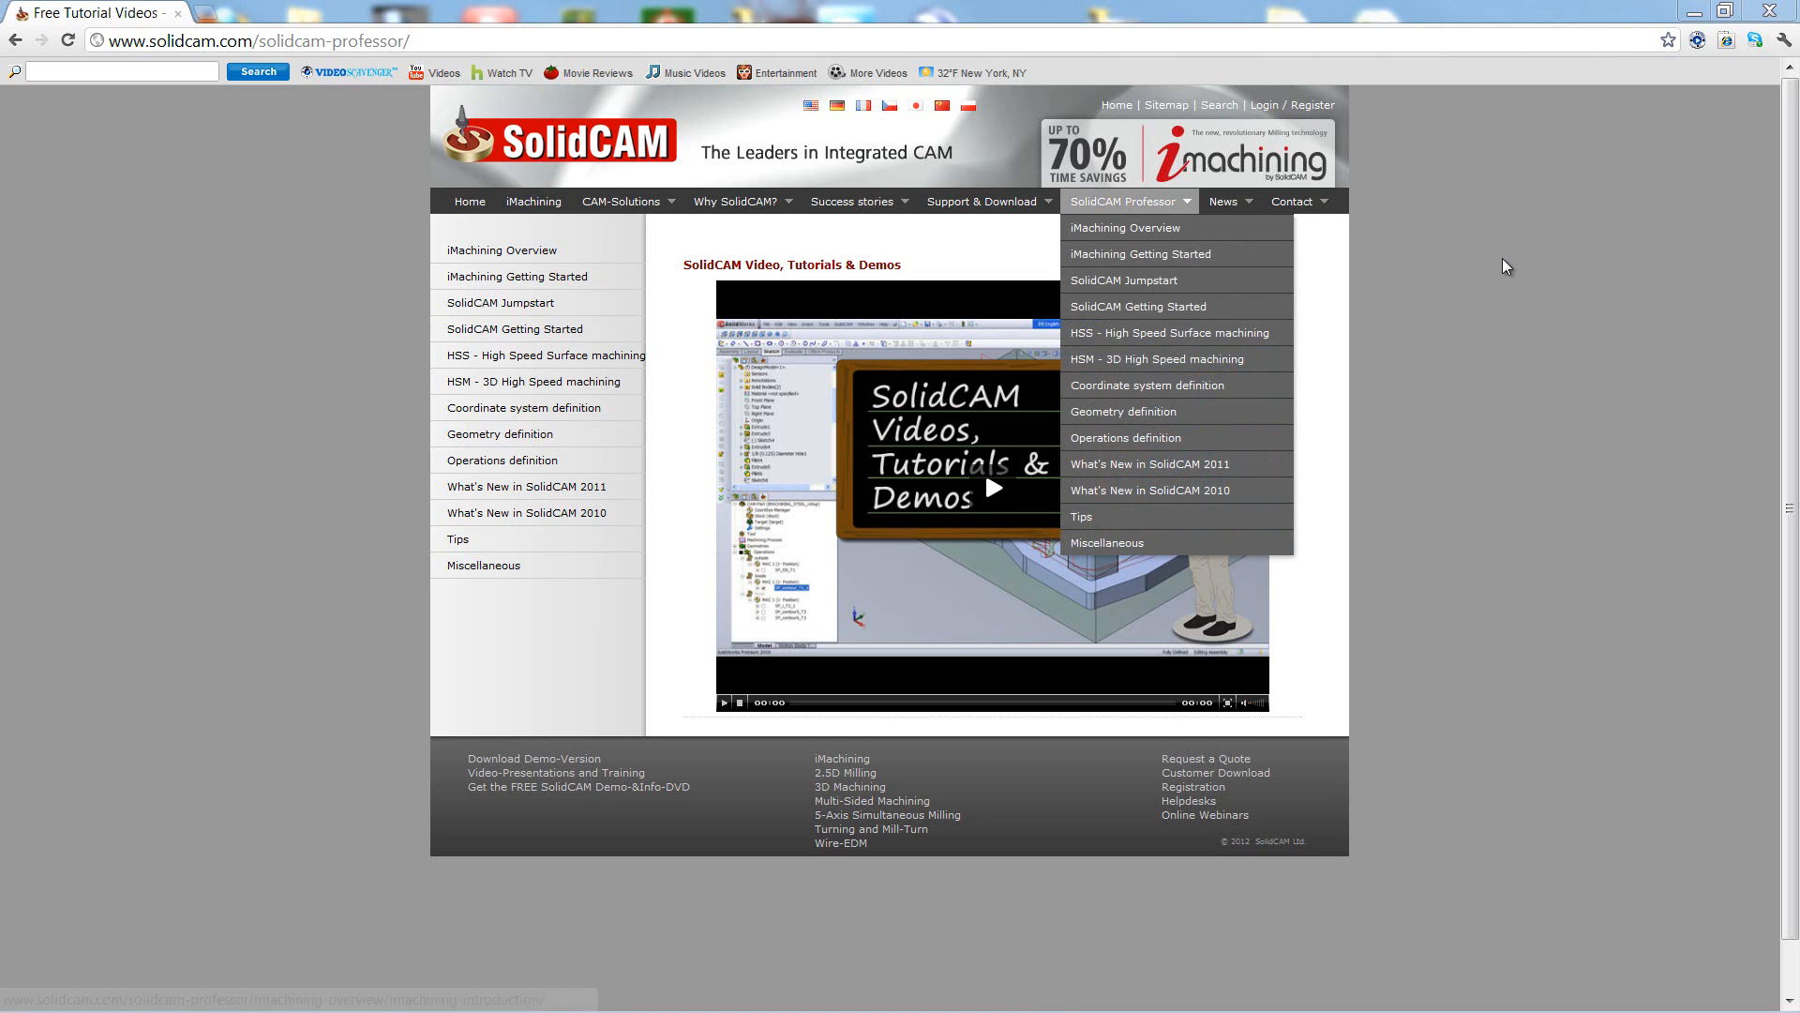